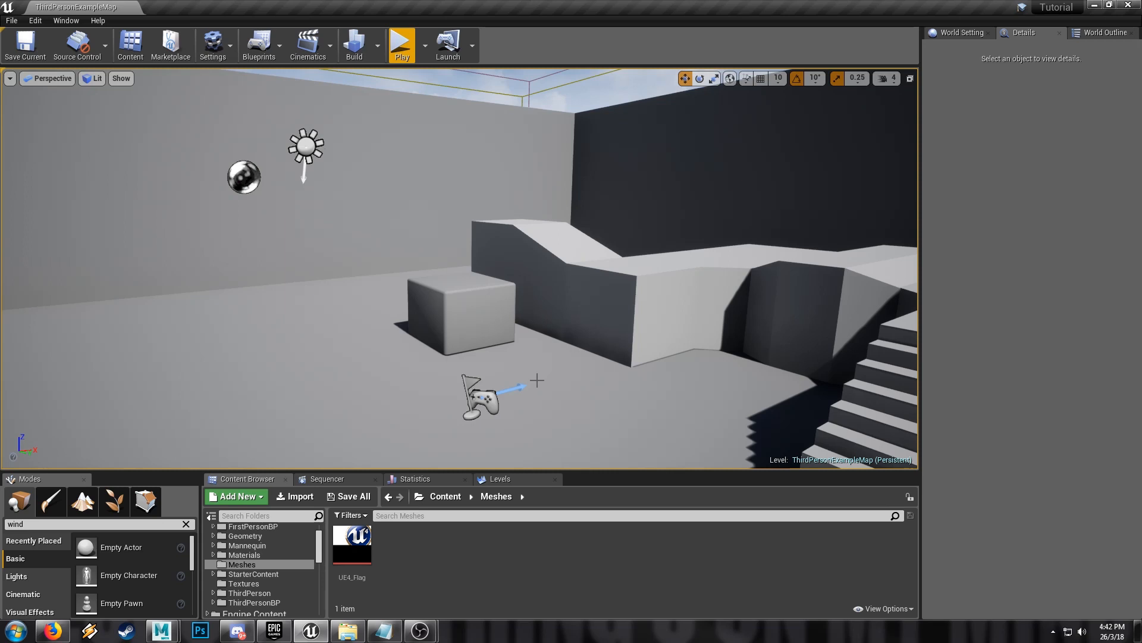
mouse_move(532, 392)
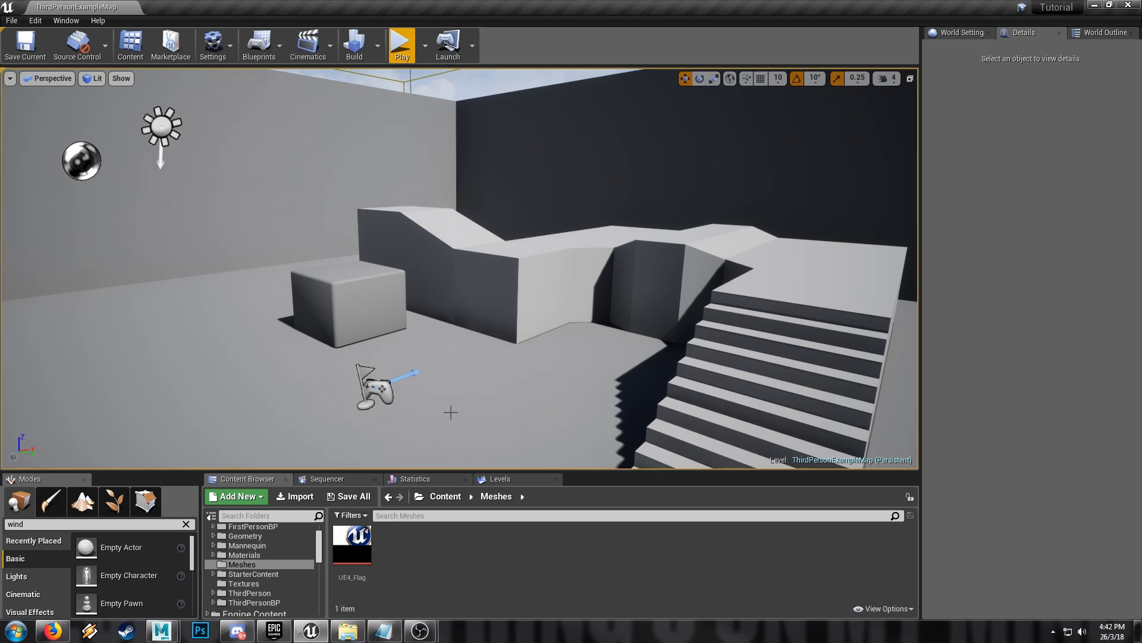
mouse_move(480, 412)
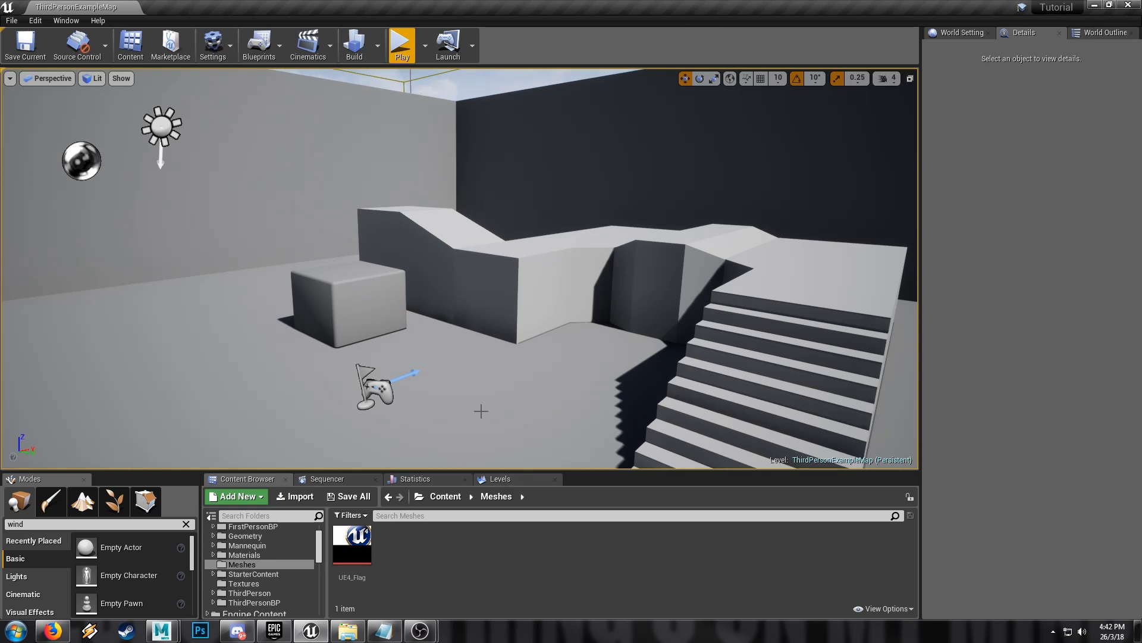
mouse_move(514, 457)
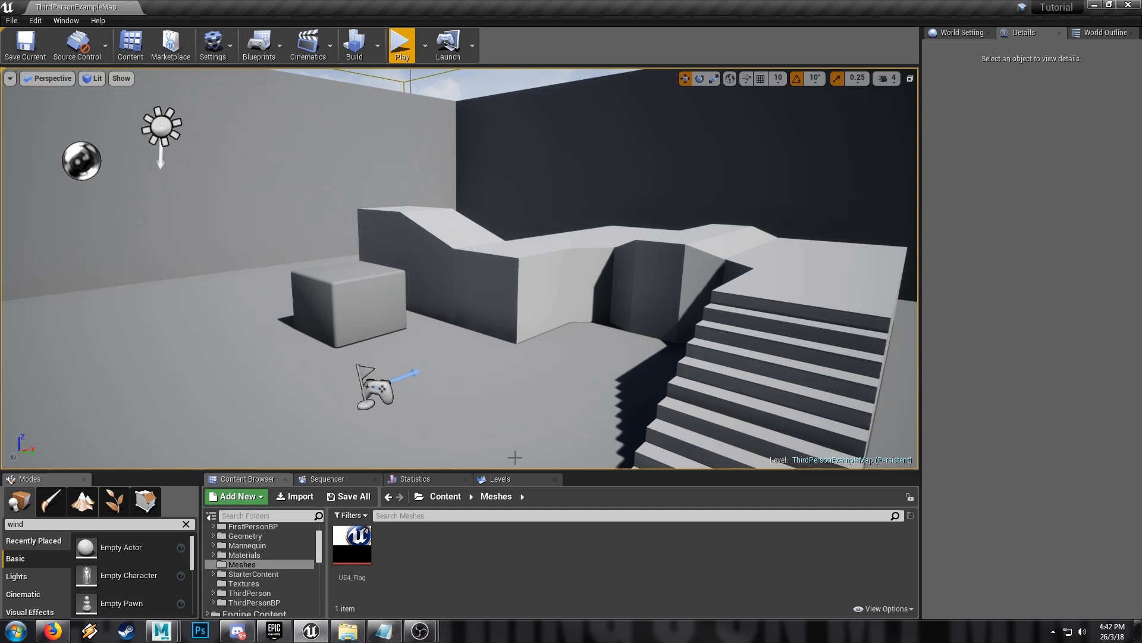
mouse_move(576, 353)
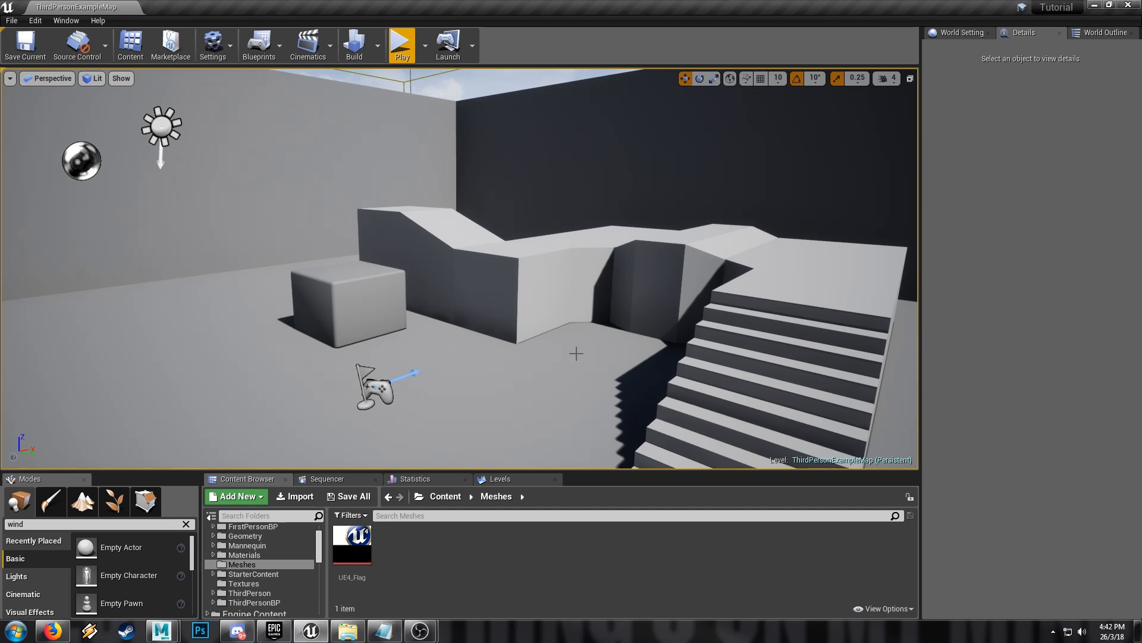
- Select Flag_Flag then Flag_Pole in the Outliner and parent the flag under the pole
click(502, 515)
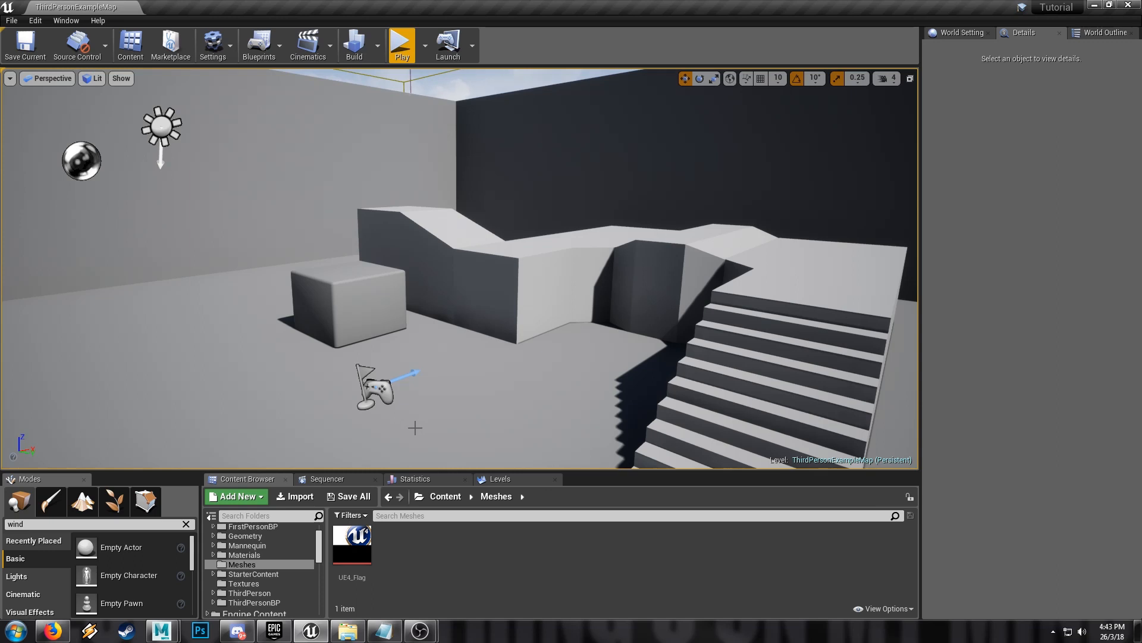
mouse_move(610, 547)
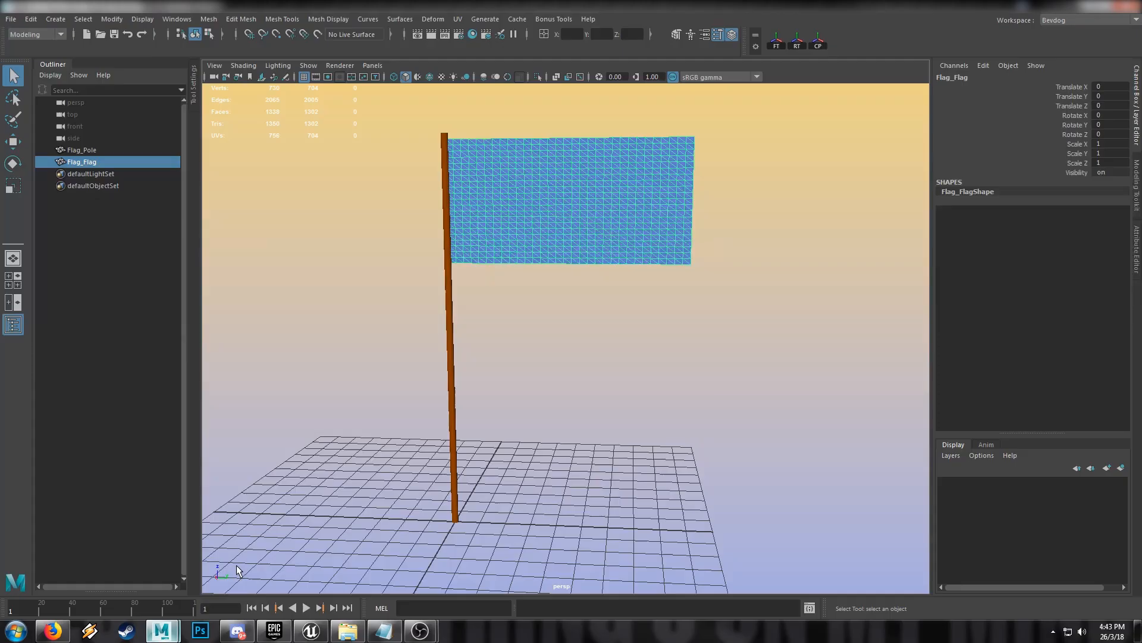
mouse_move(379, 309)
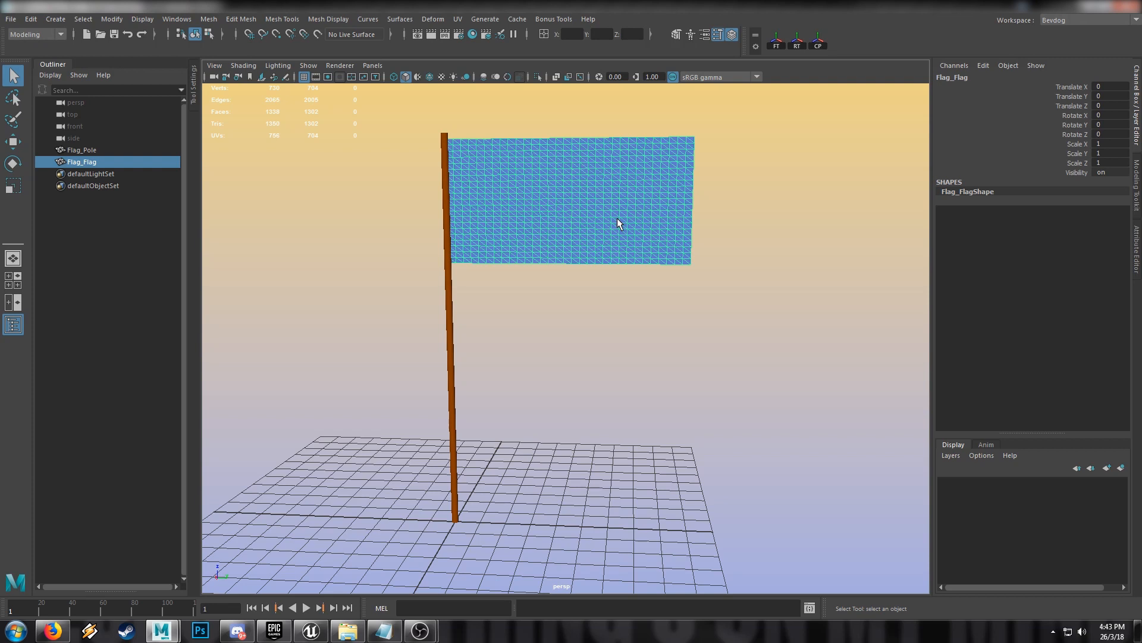
mouse_move(226, 238)
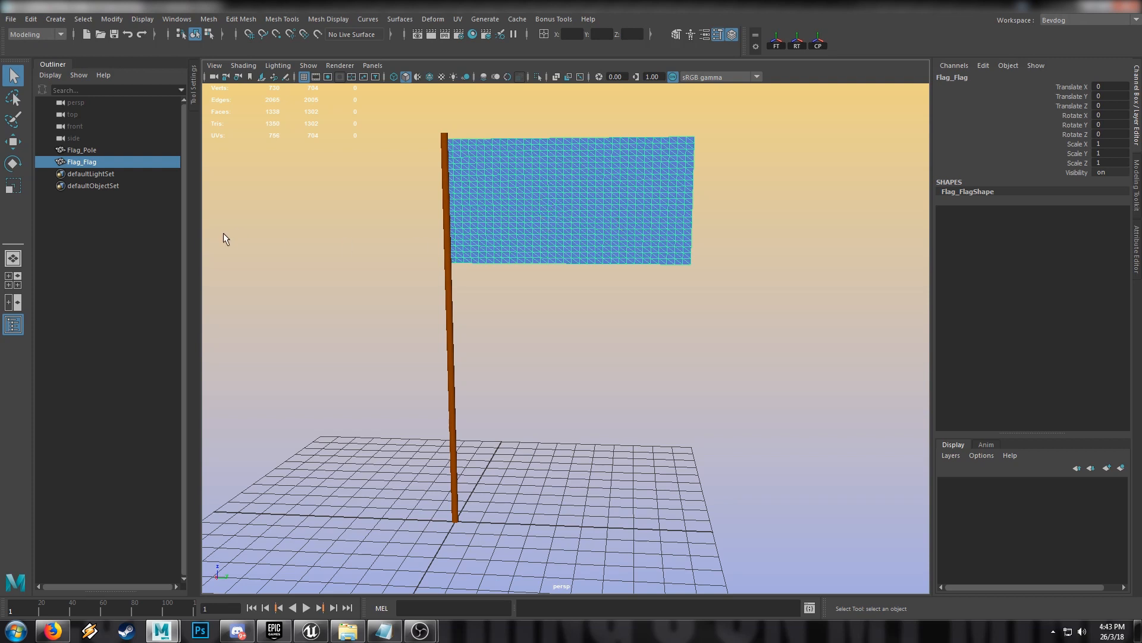
click(82, 150)
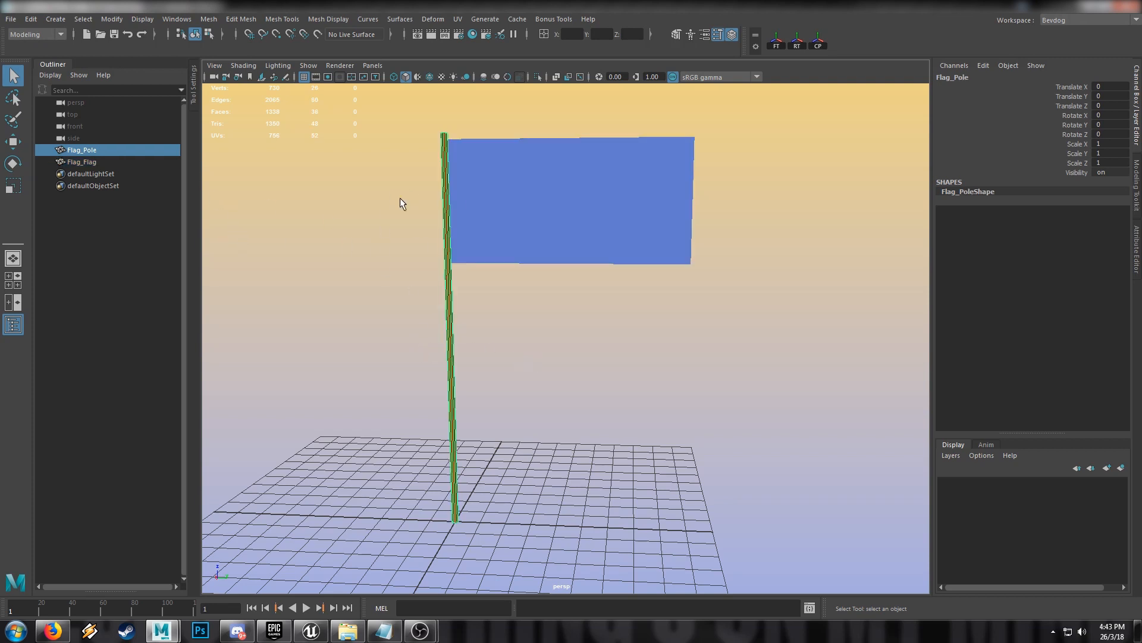
click(81, 160)
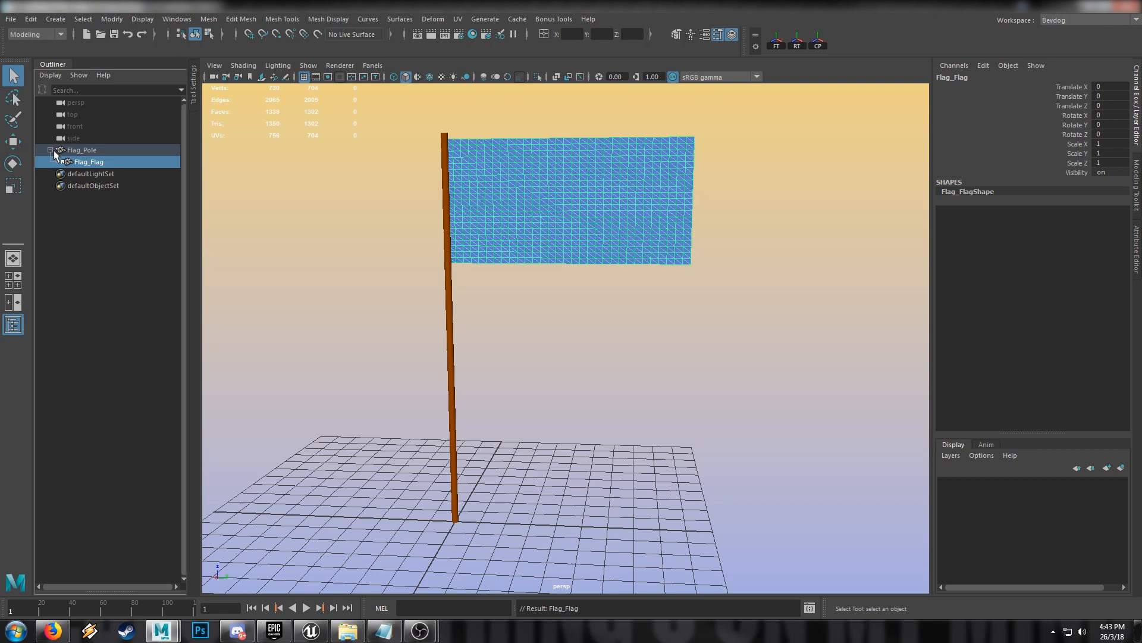
click(82, 150)
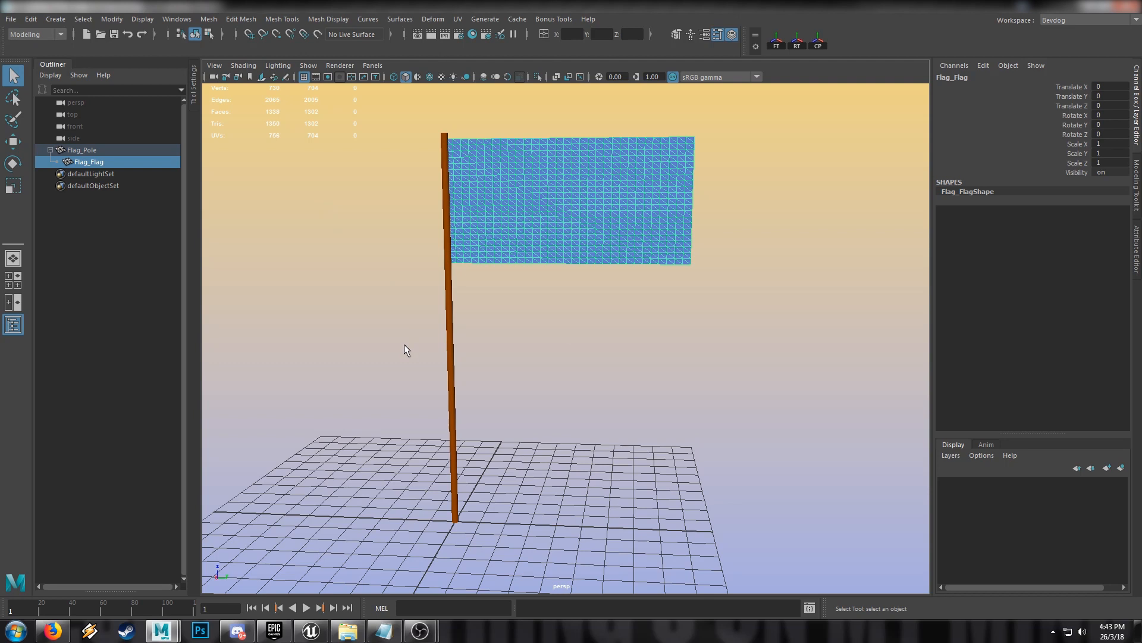
mouse_move(436, 309)
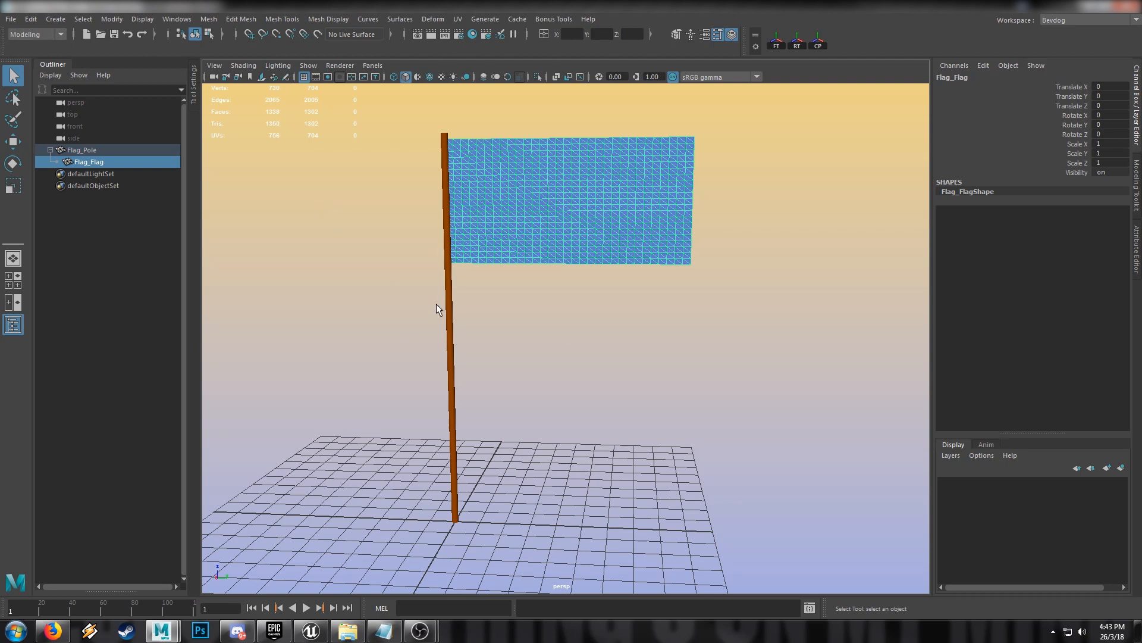
- Clear the selection so nothing in the scene is selected
click(91, 174)
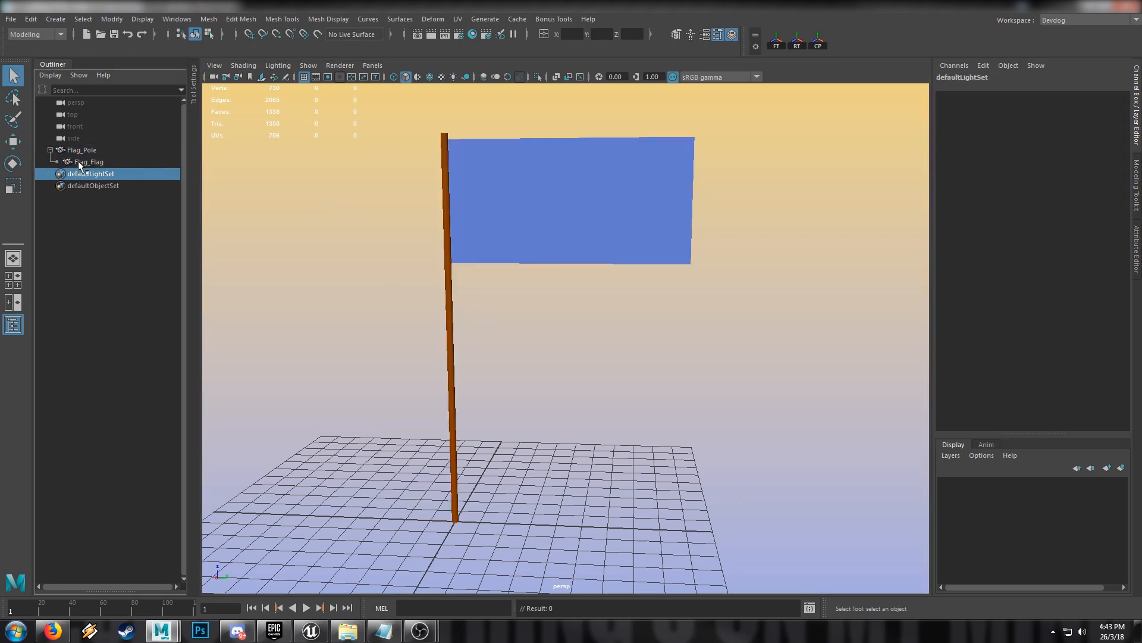
click(430, 332)
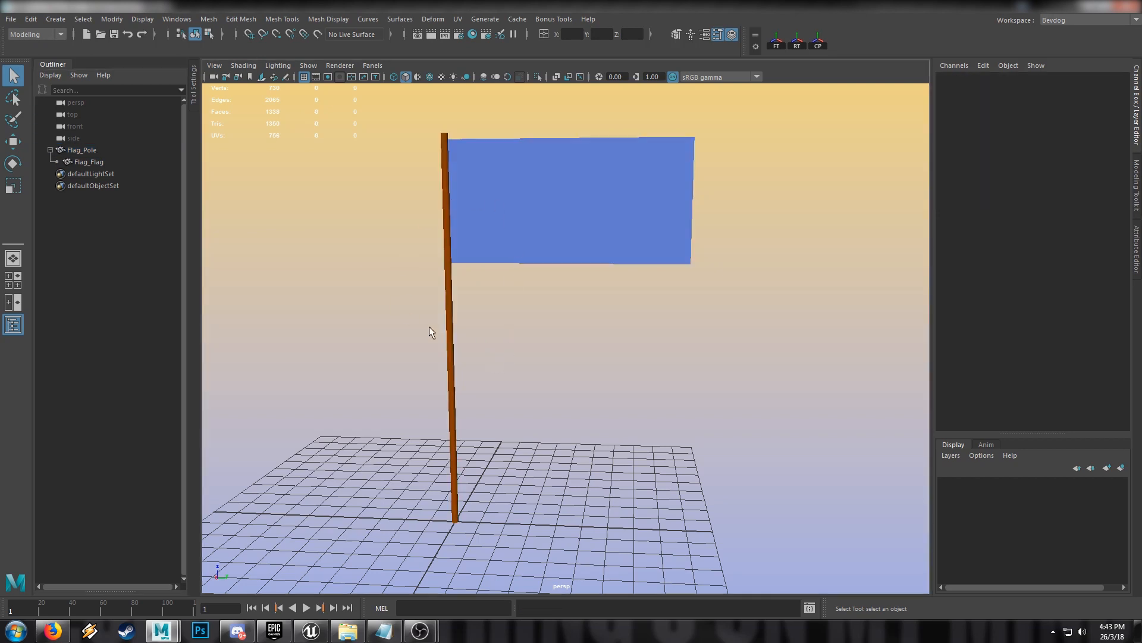
mouse_move(257, 602)
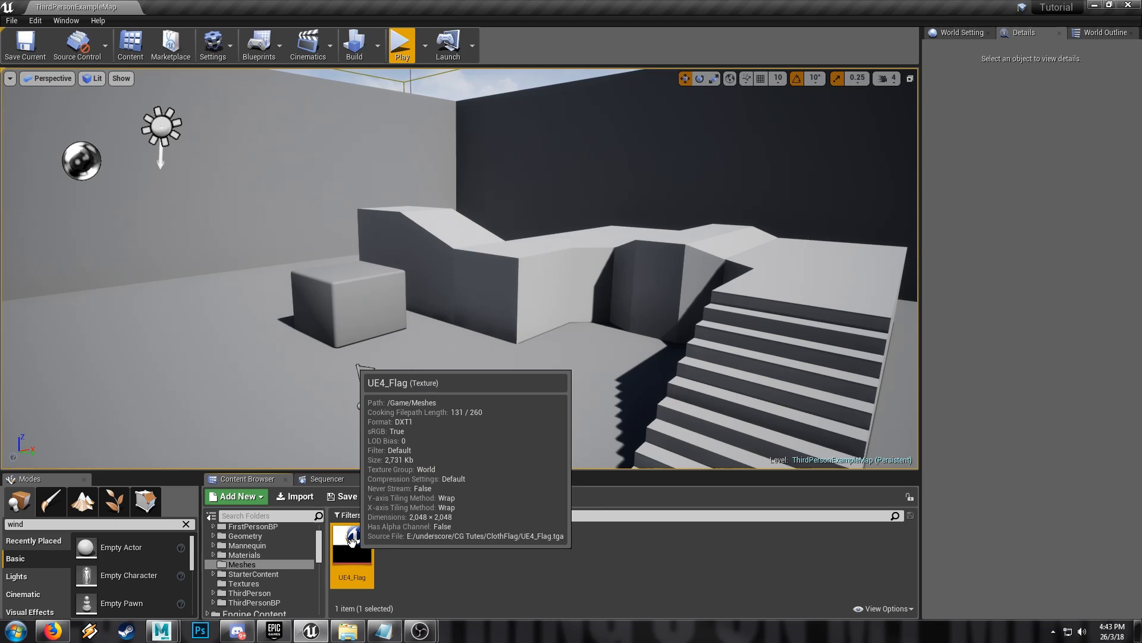
double_click(352, 545)
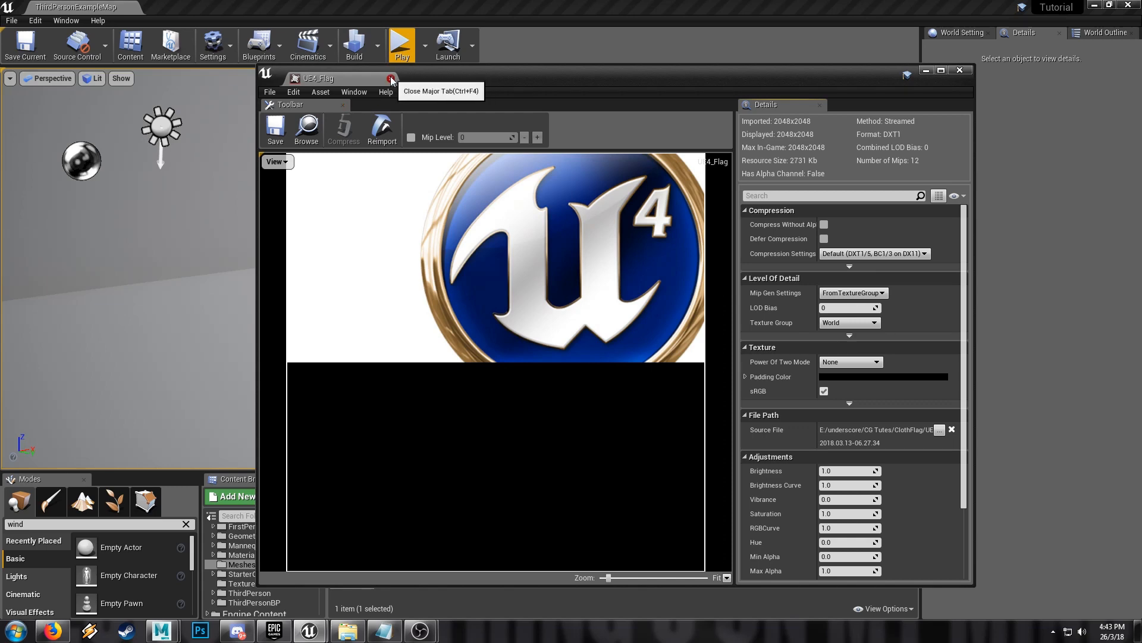
click(392, 79)
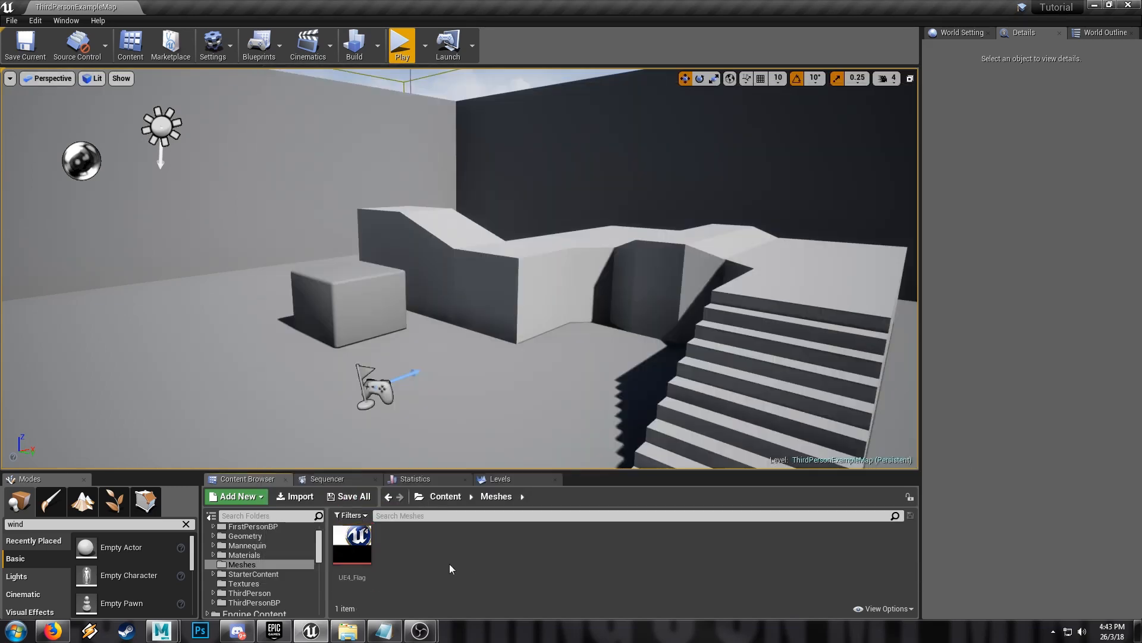
- Import the flag FBX as a skeletal mesh and dismiss the message log
click(294, 497)
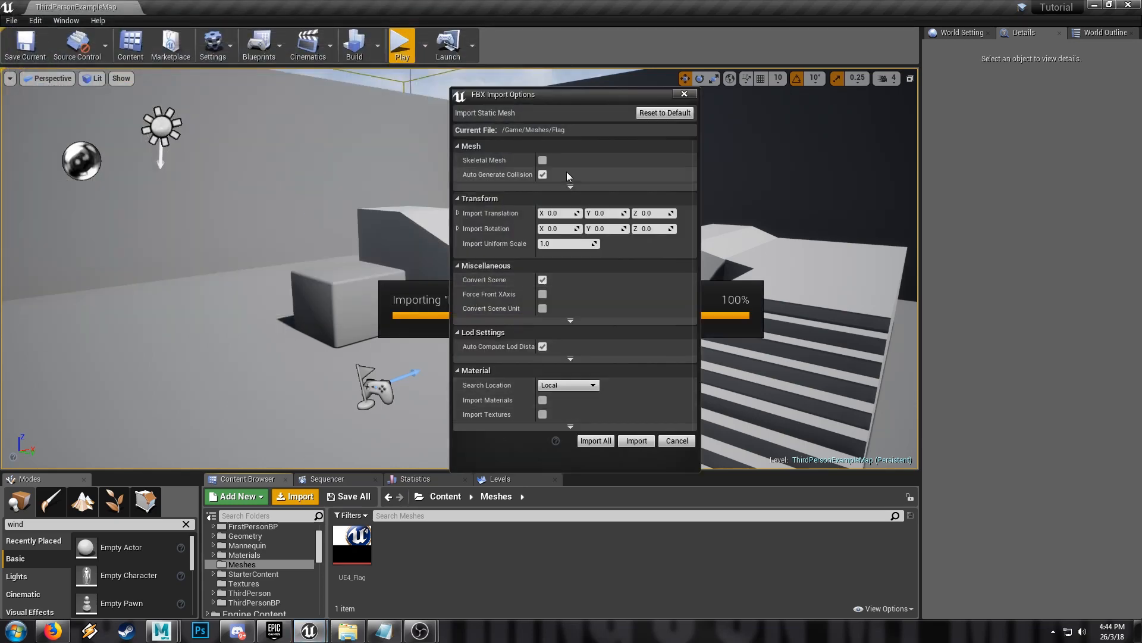
click(543, 159)
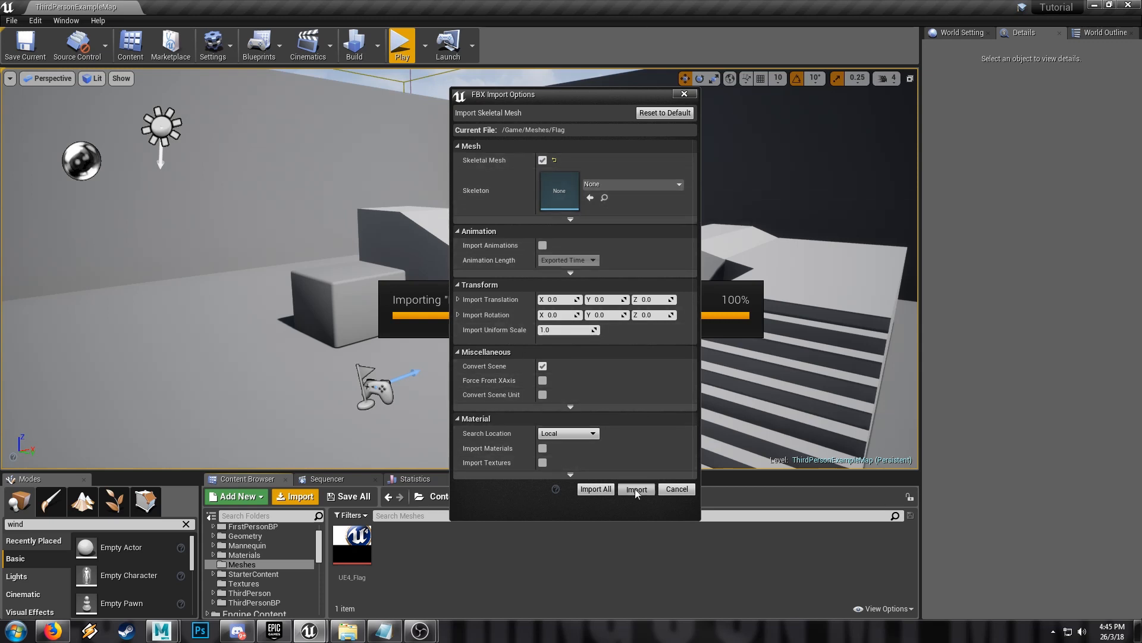
click(635, 489)
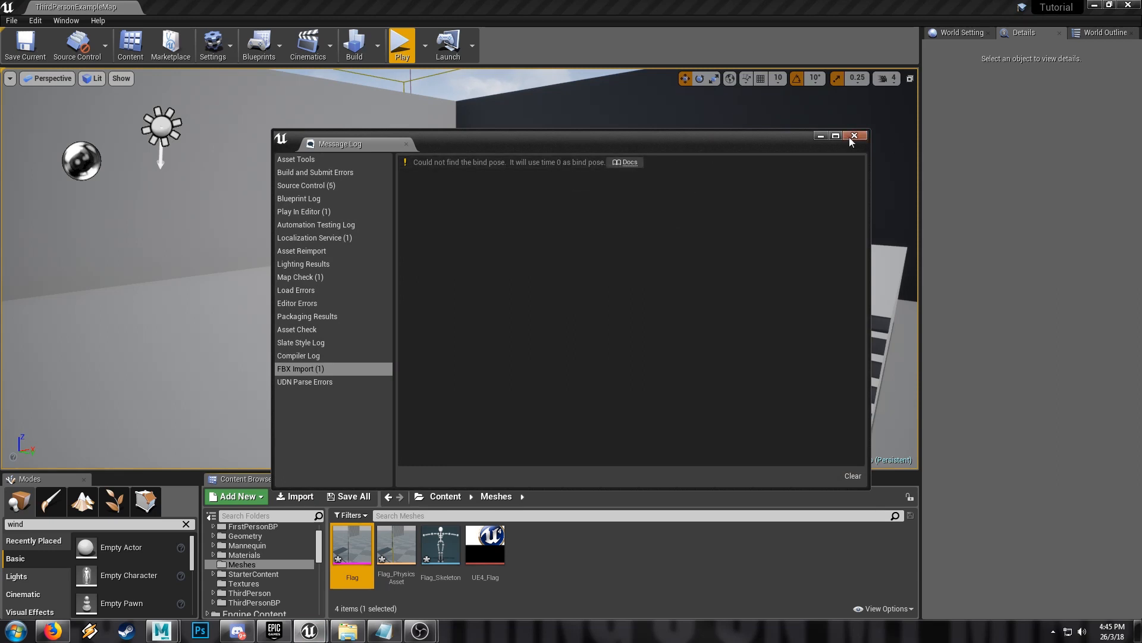
click(853, 136)
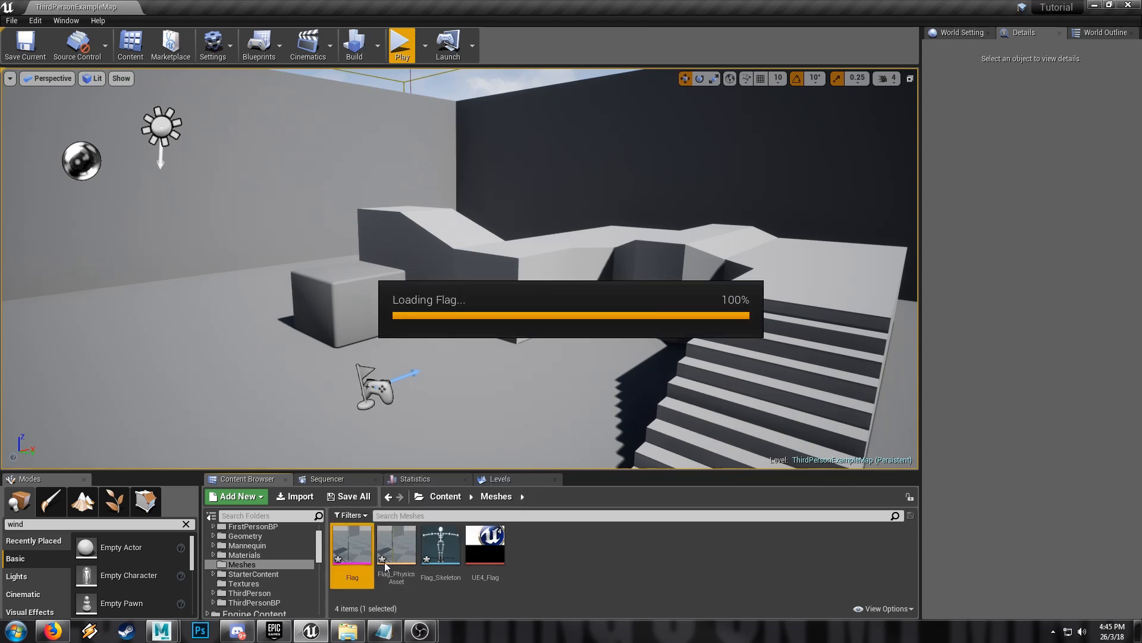
- Create and name the Falg_MAT material for the flag and bring it up for editing
double_click(352, 542)
text(Falg_)
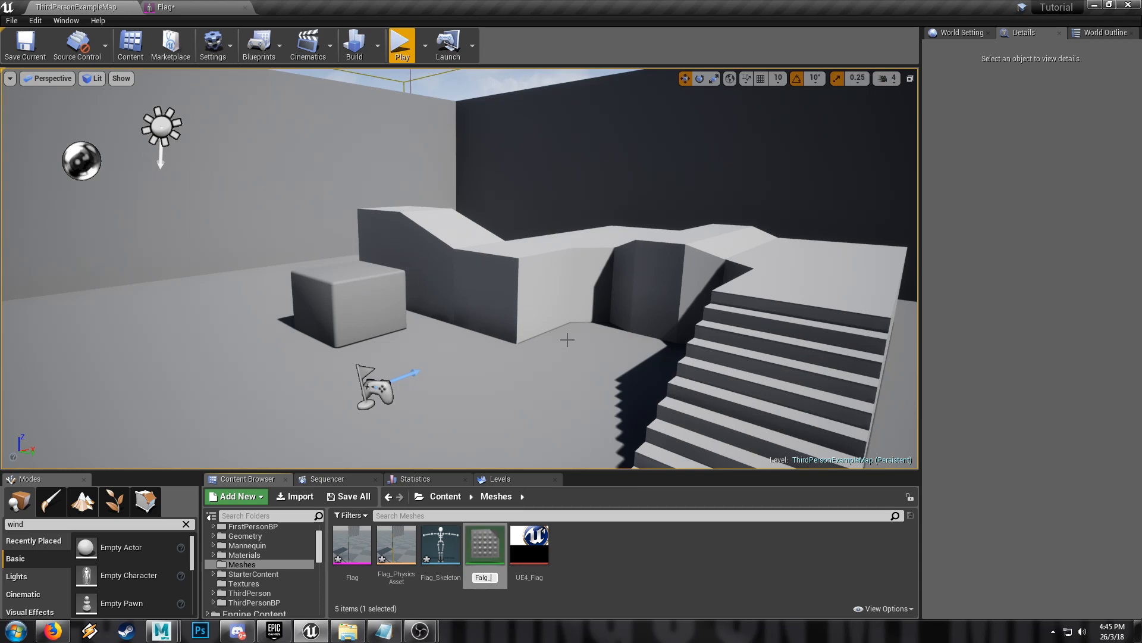
click(351, 544)
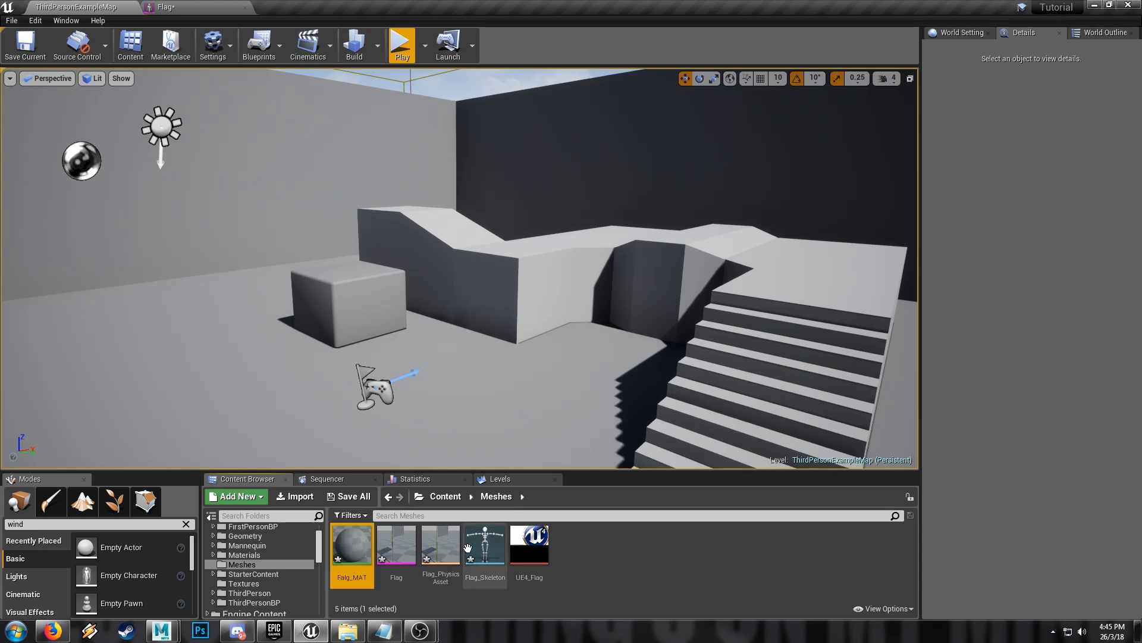
double_click(351, 544)
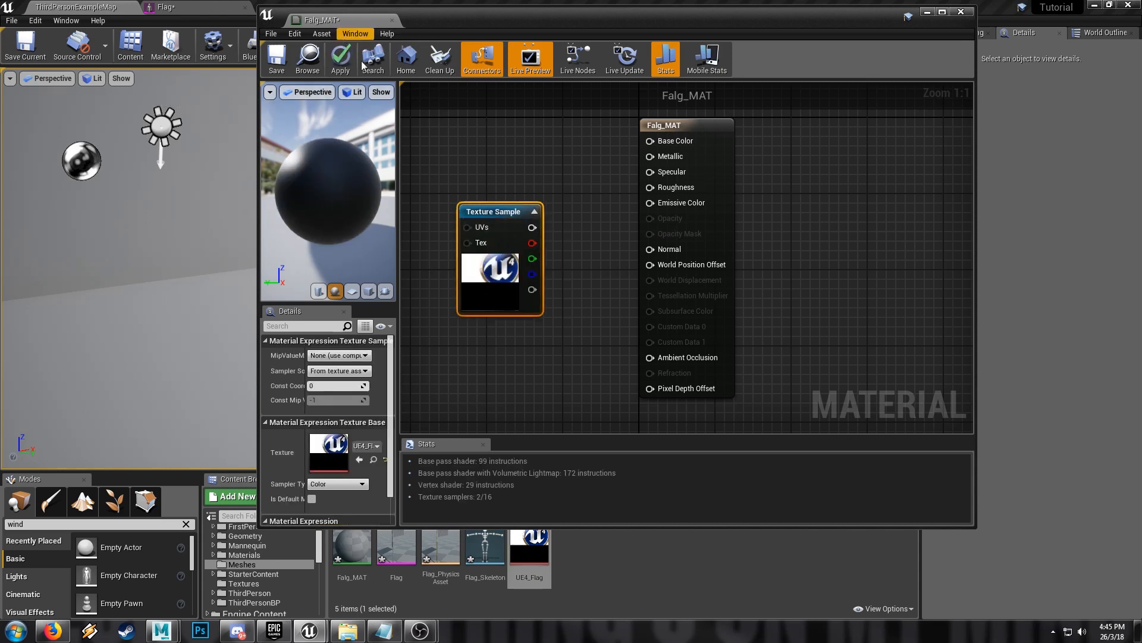
click(340, 58)
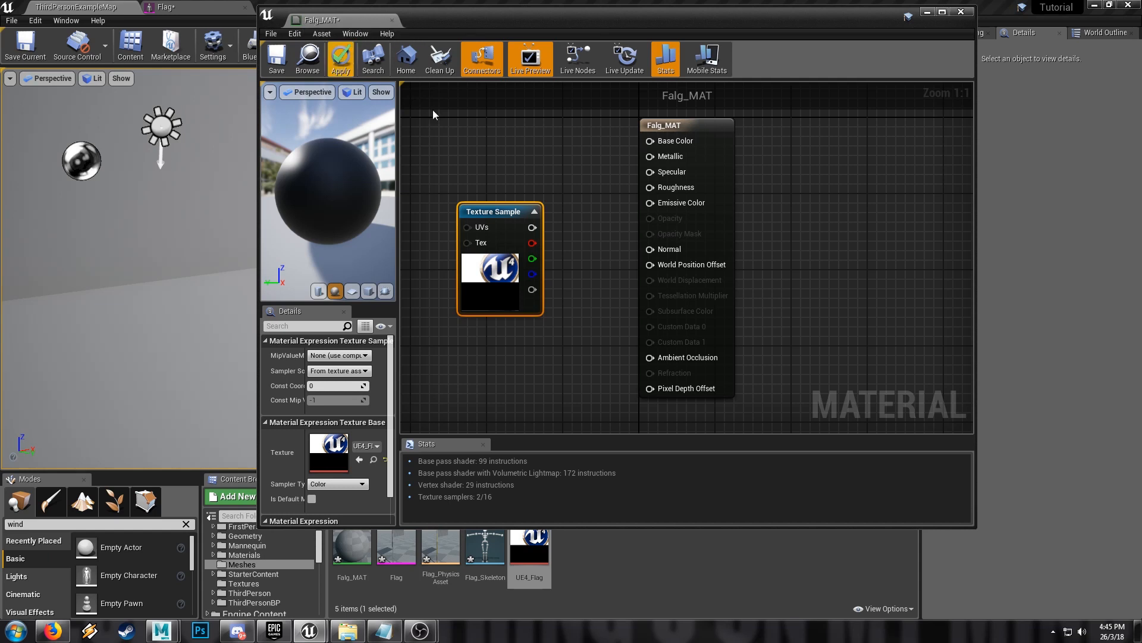
- Feed the UE4 logo texture into Base Color, a 0.7 constant into Roughness, and save Falg_MAT
drag(533, 258, 648, 140)
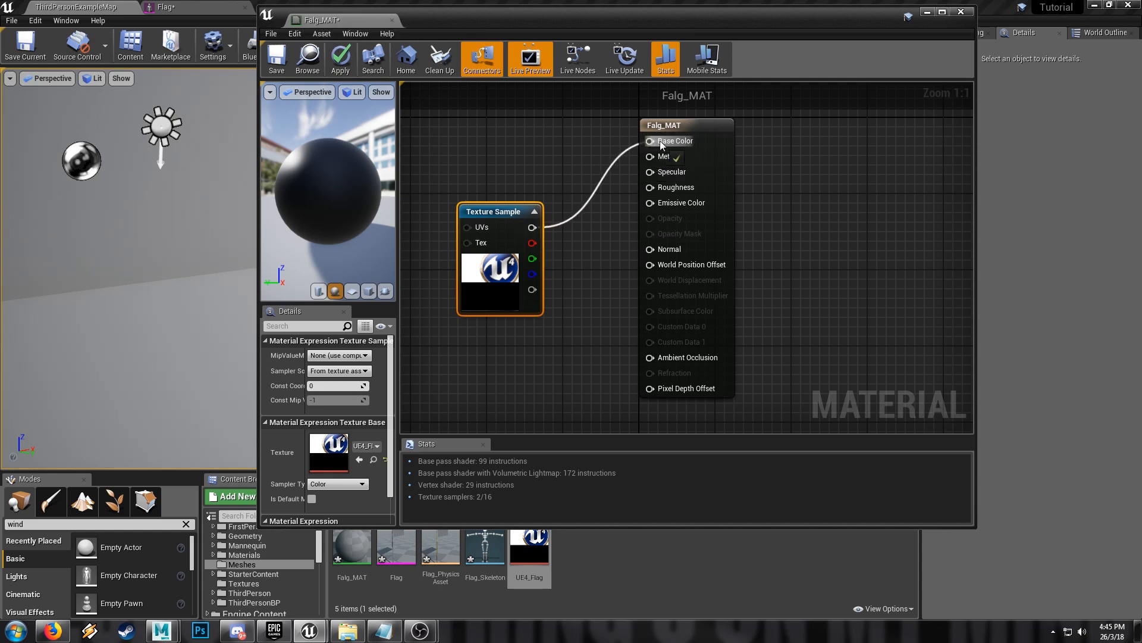
drag(498, 212, 470, 144)
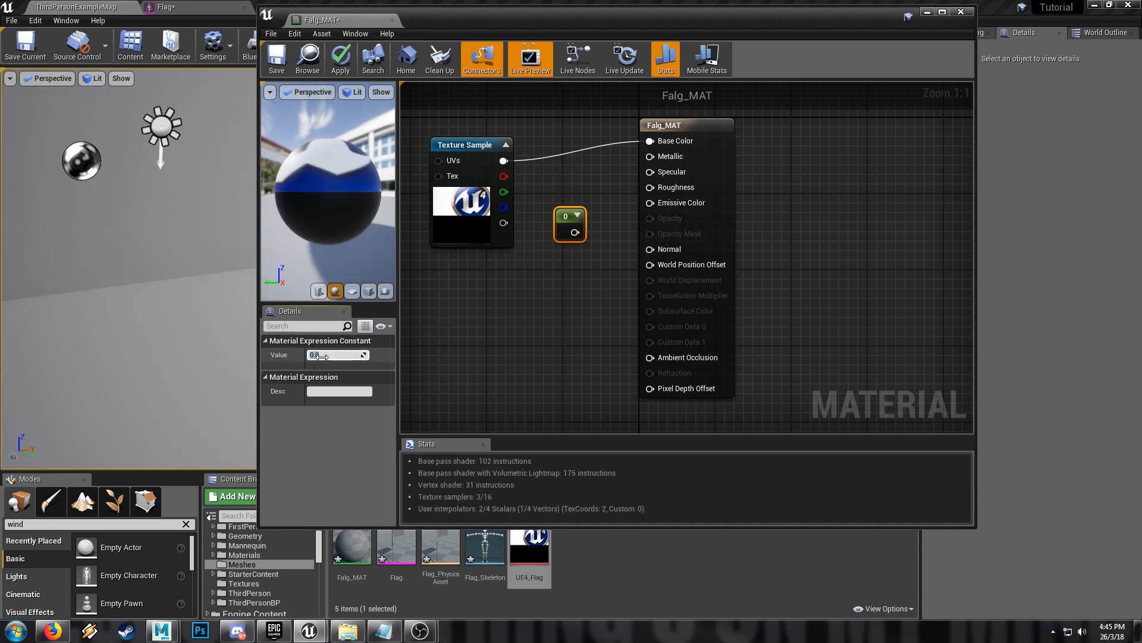
text(0.7)
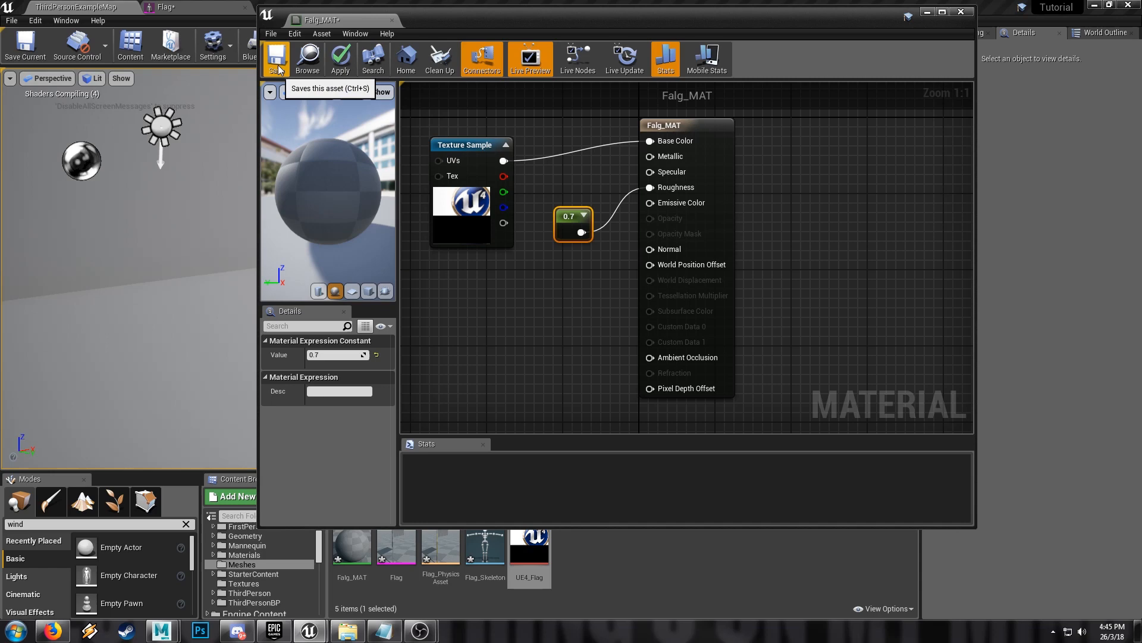
click(276, 58)
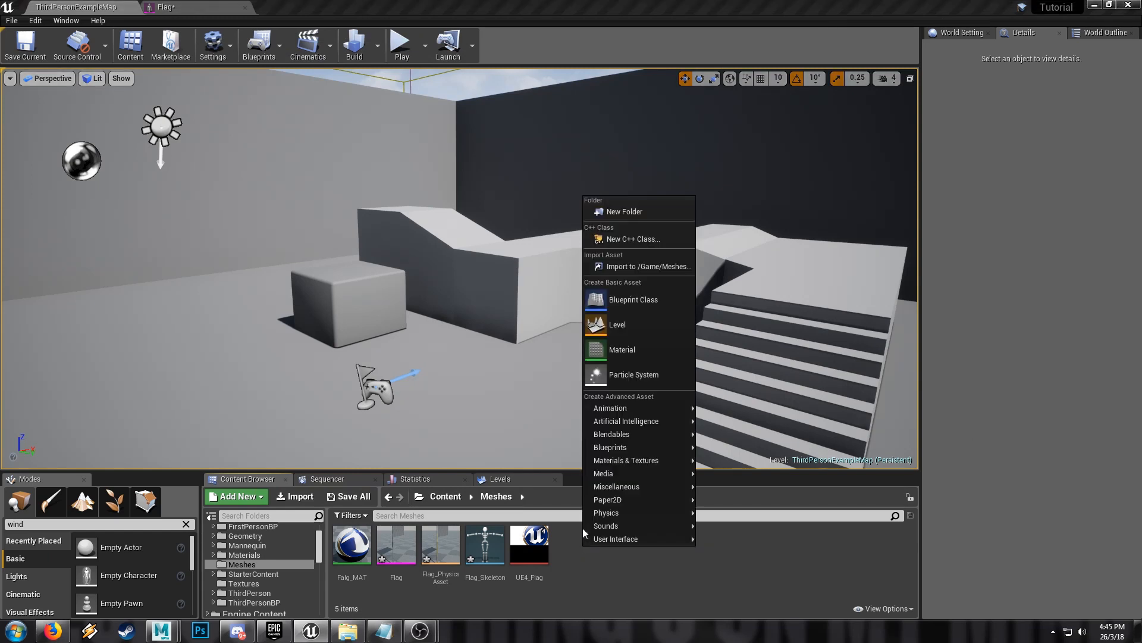
- Create Pole_MAT with a pale blue-grey Constant3Vector base colour
click(621, 349)
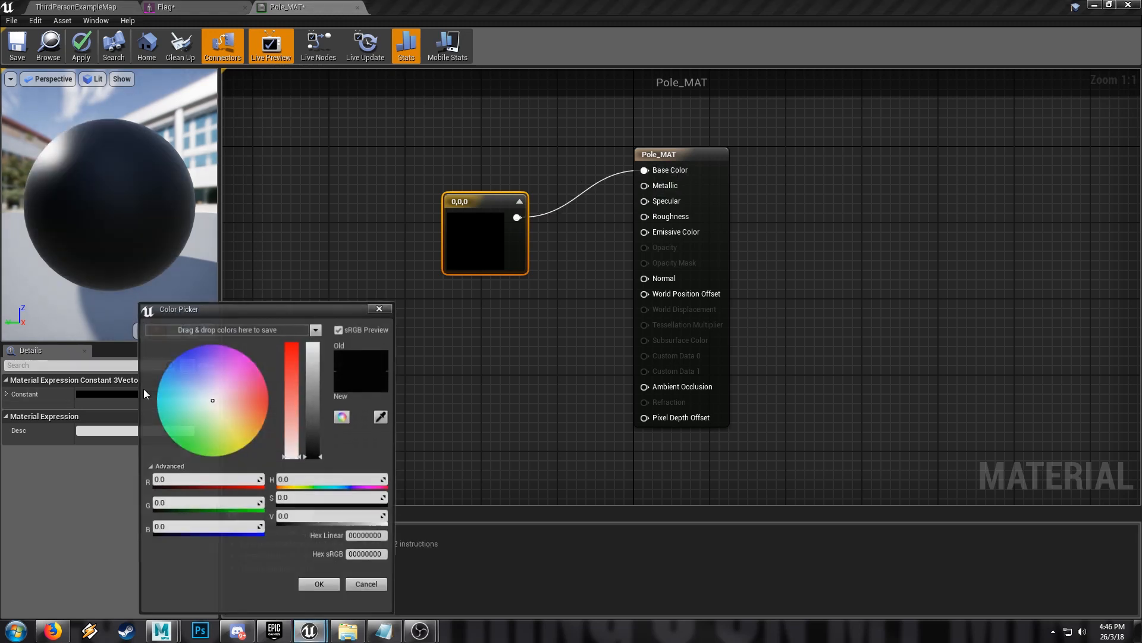
click(181, 384)
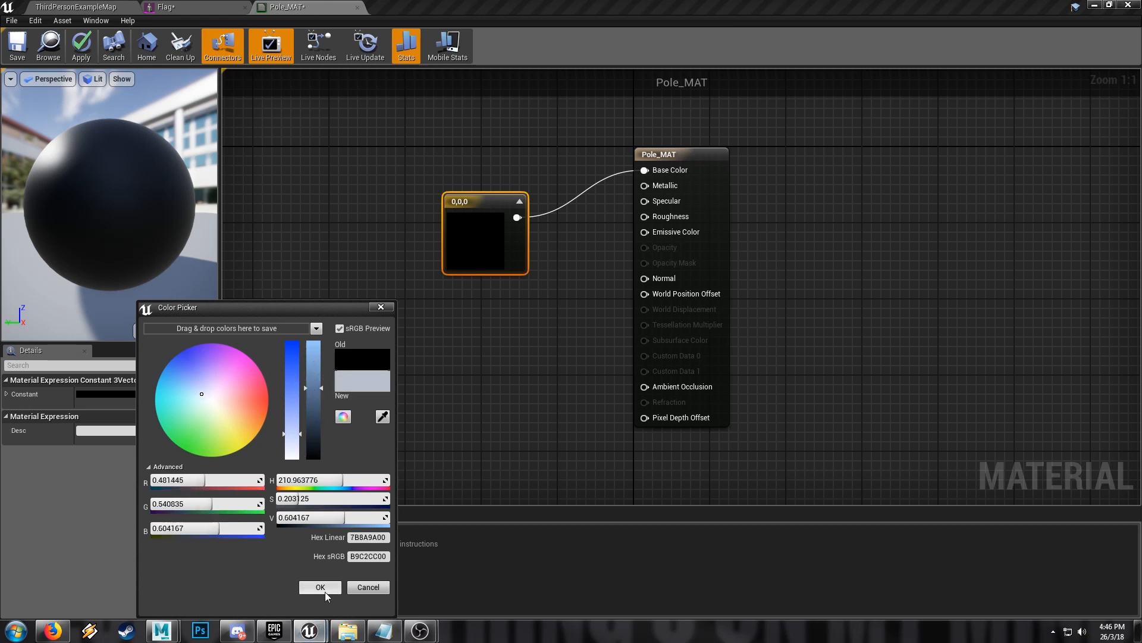
click(319, 586)
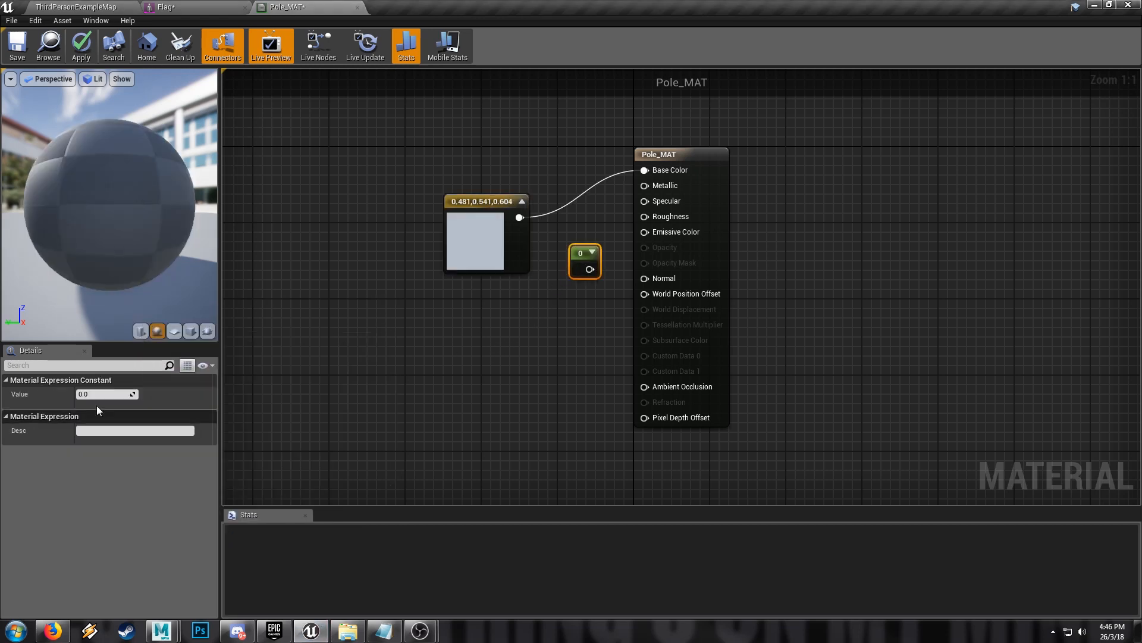
- Give Pole_MAT metallic 1 and roughness 0.5, then save it
text(1.0)
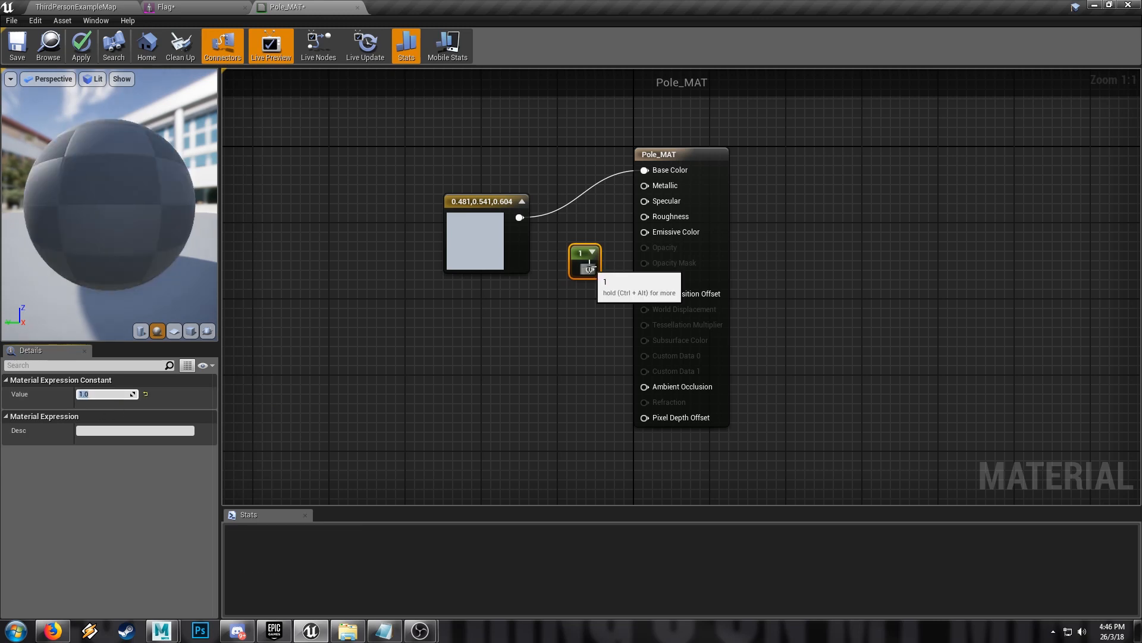
drag(583, 262, 572, 240)
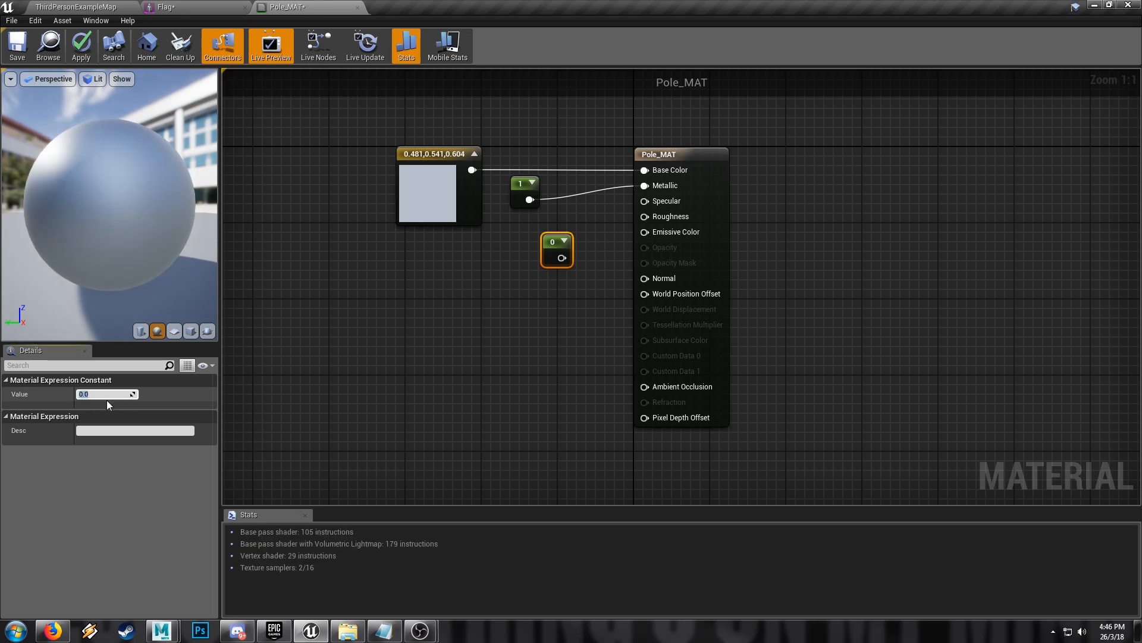
text(0.2)
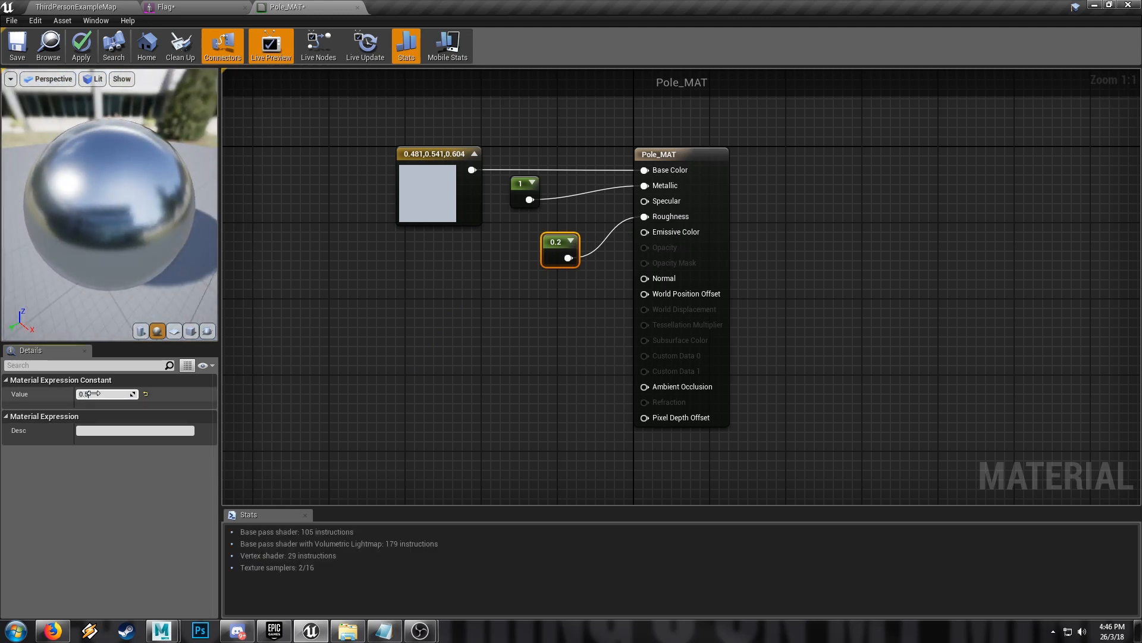
text(0.5)
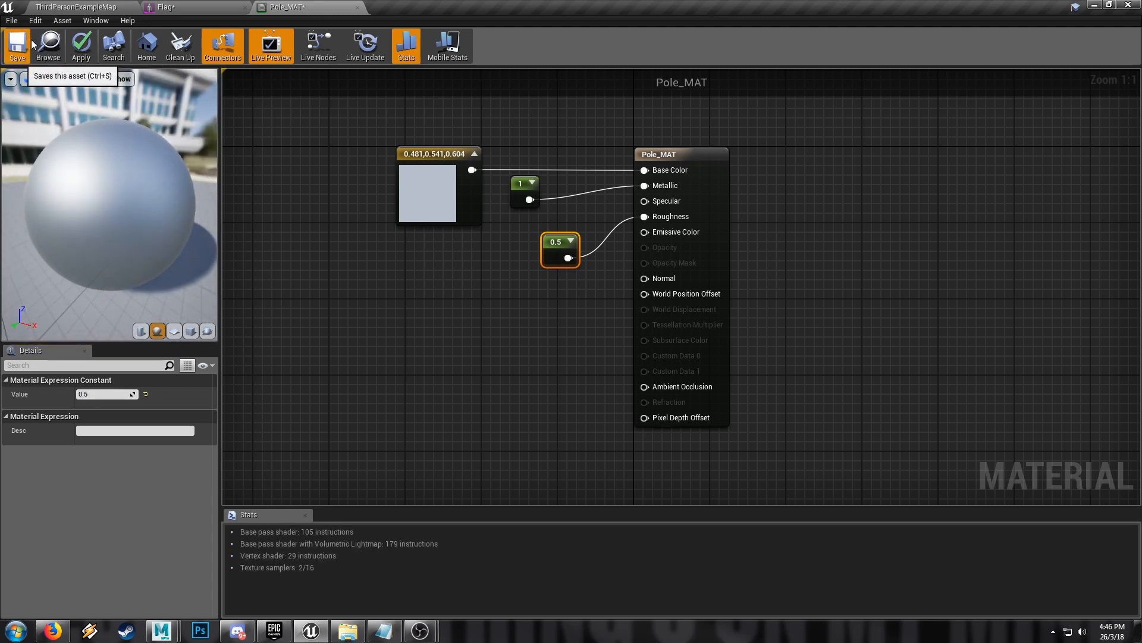
click(16, 45)
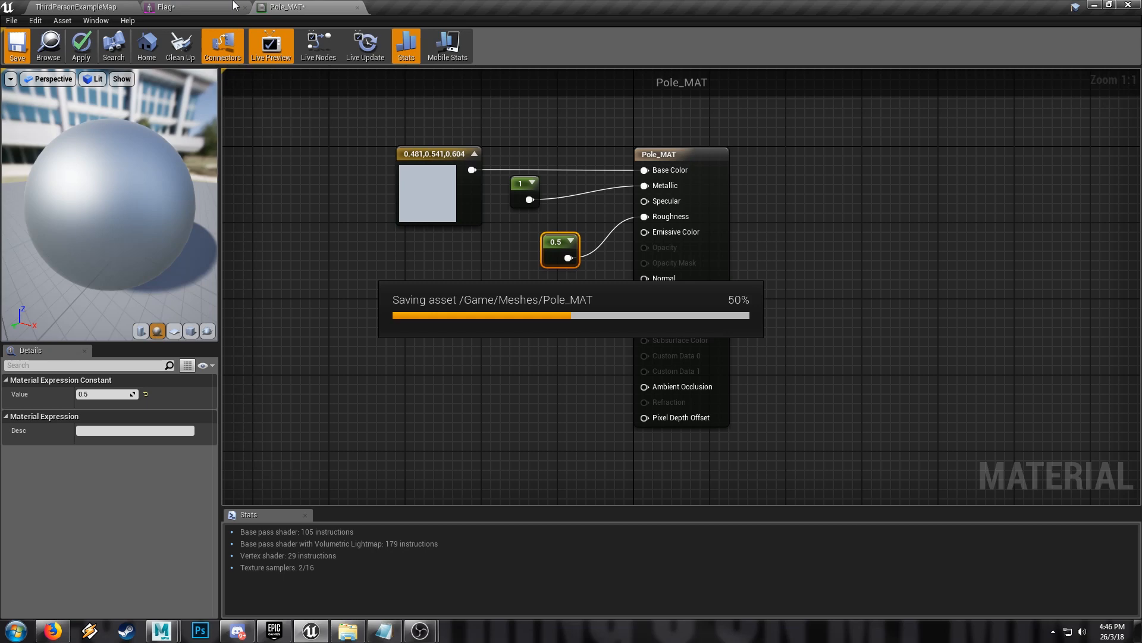
click(175, 7)
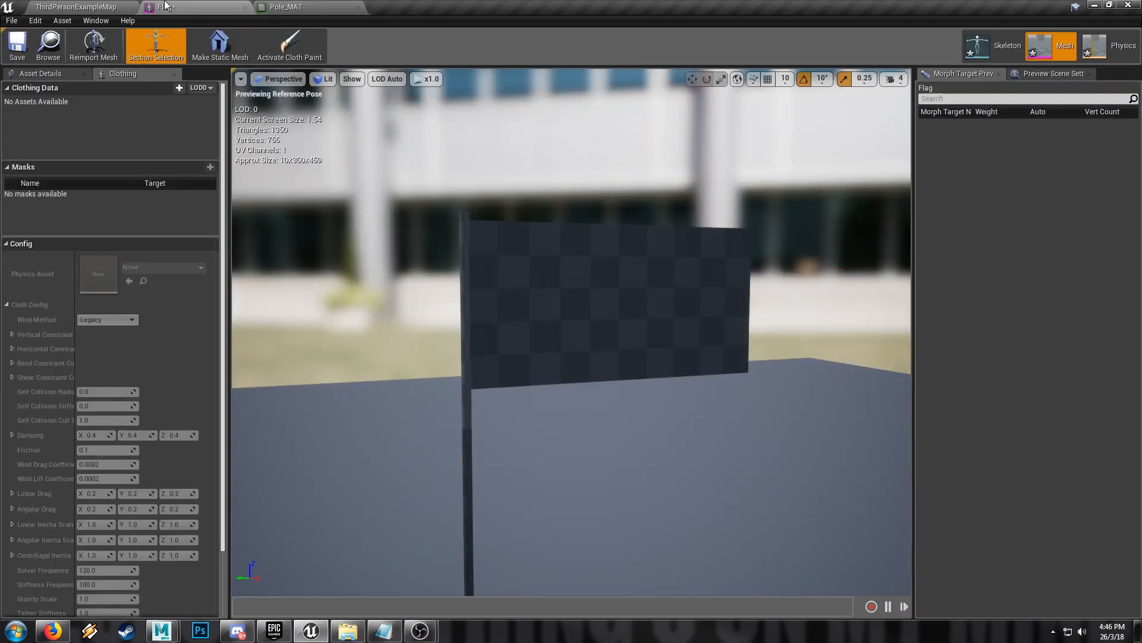
- Assign Pole_MAT to the Flag mesh's first material slot, the pole section
click(604, 298)
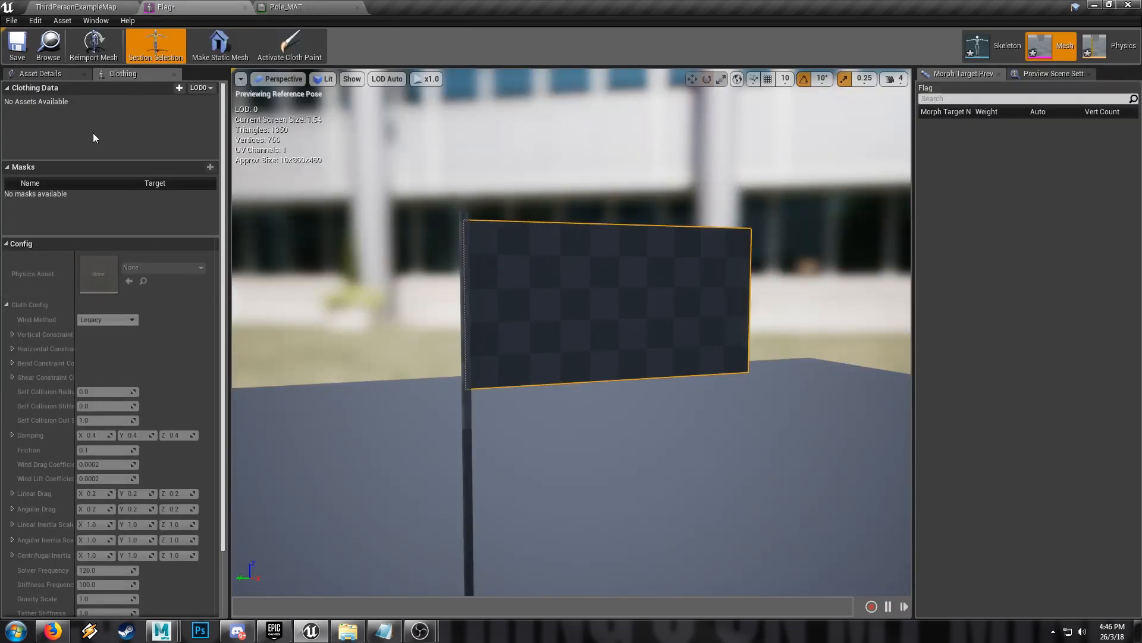
mouse_move(289, 45)
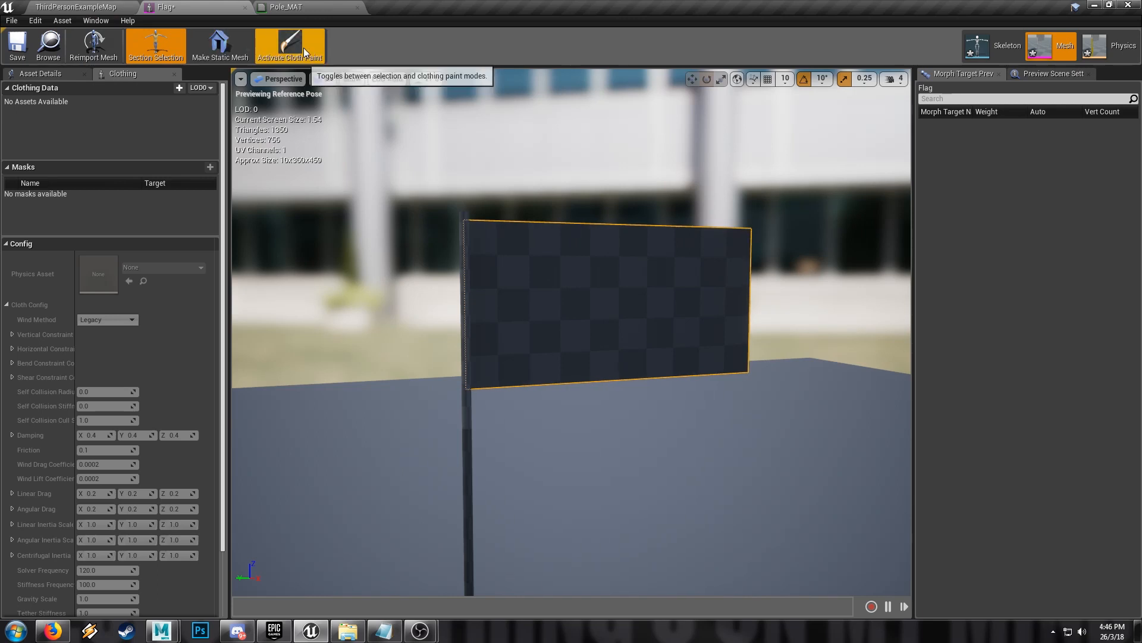
click(154, 44)
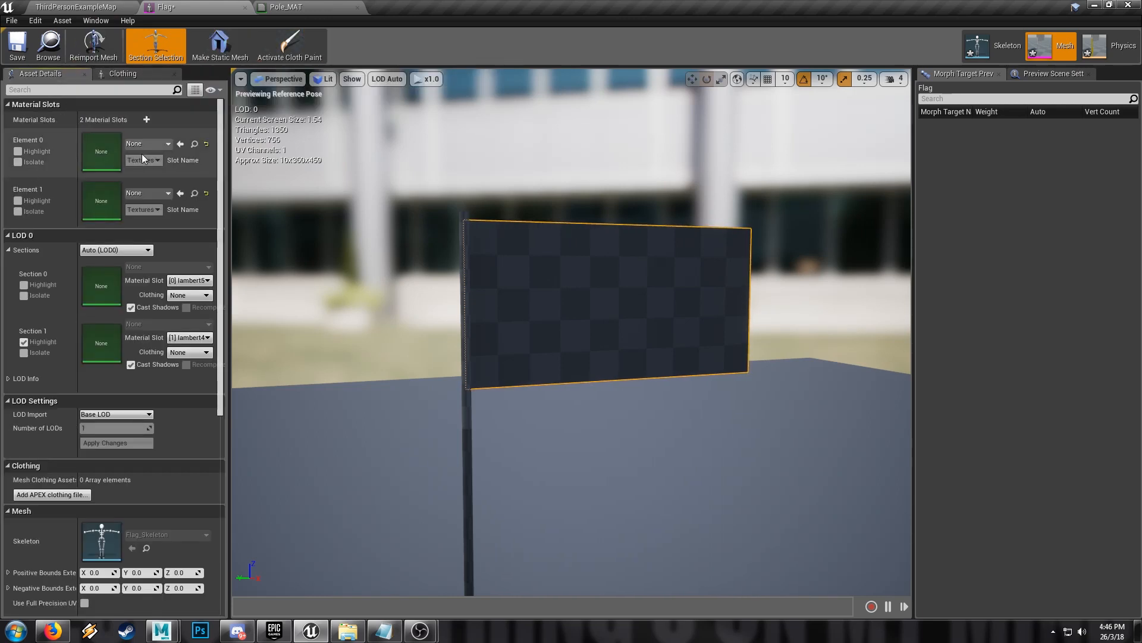
click(168, 143)
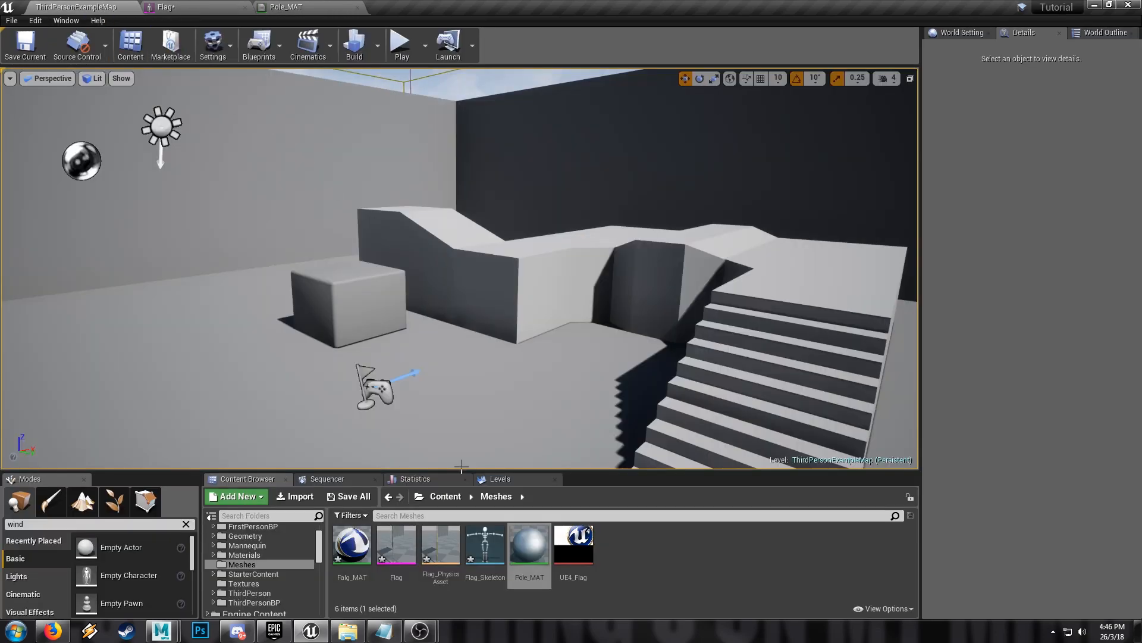
double_click(395, 545)
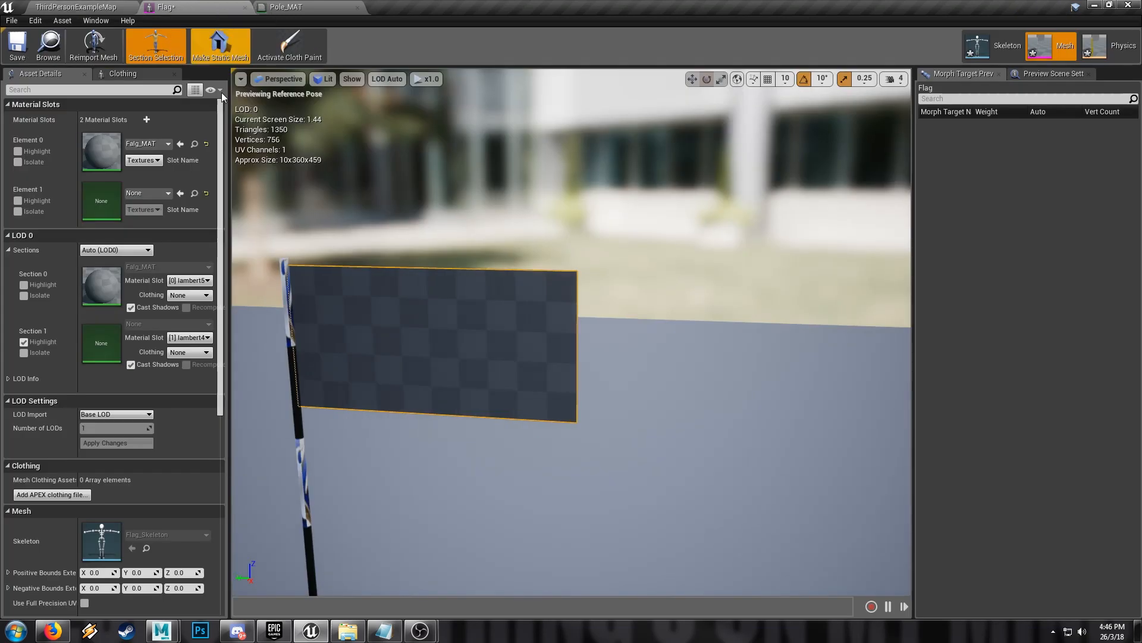
click(146, 143)
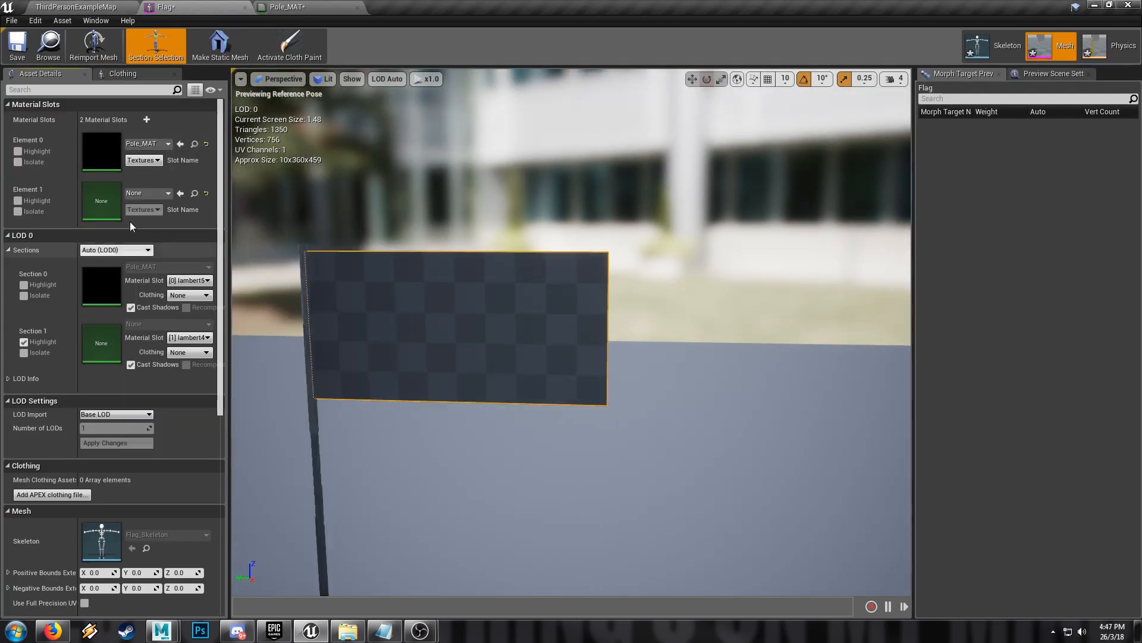
- Choose Falg_MAT for the Flag mesh's second slot, the cloth section
click(167, 193)
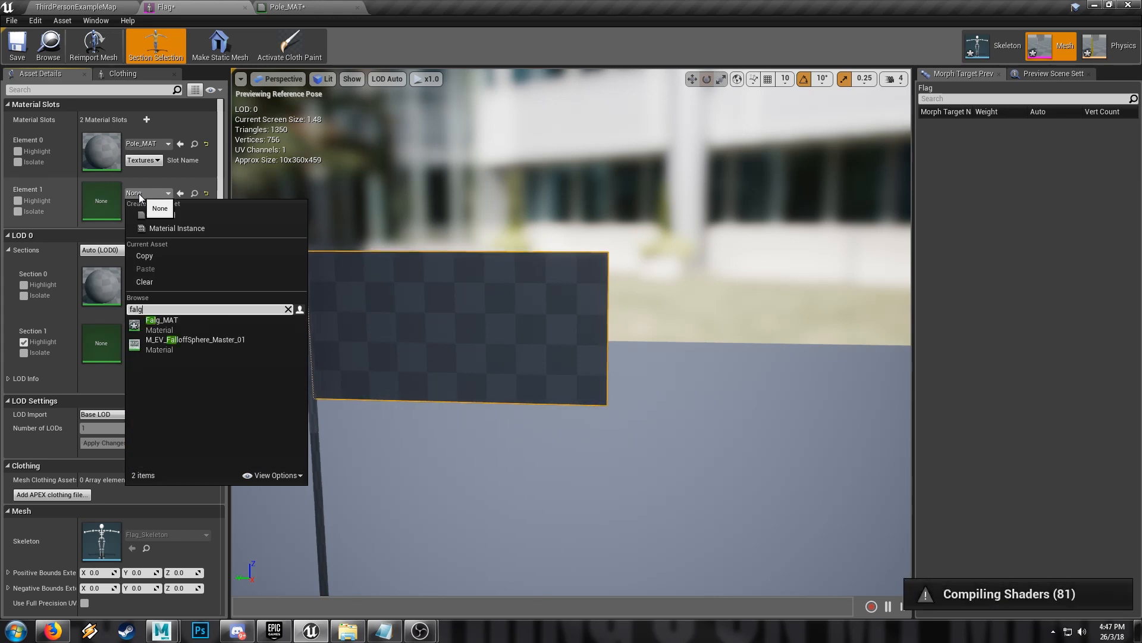
click(161, 320)
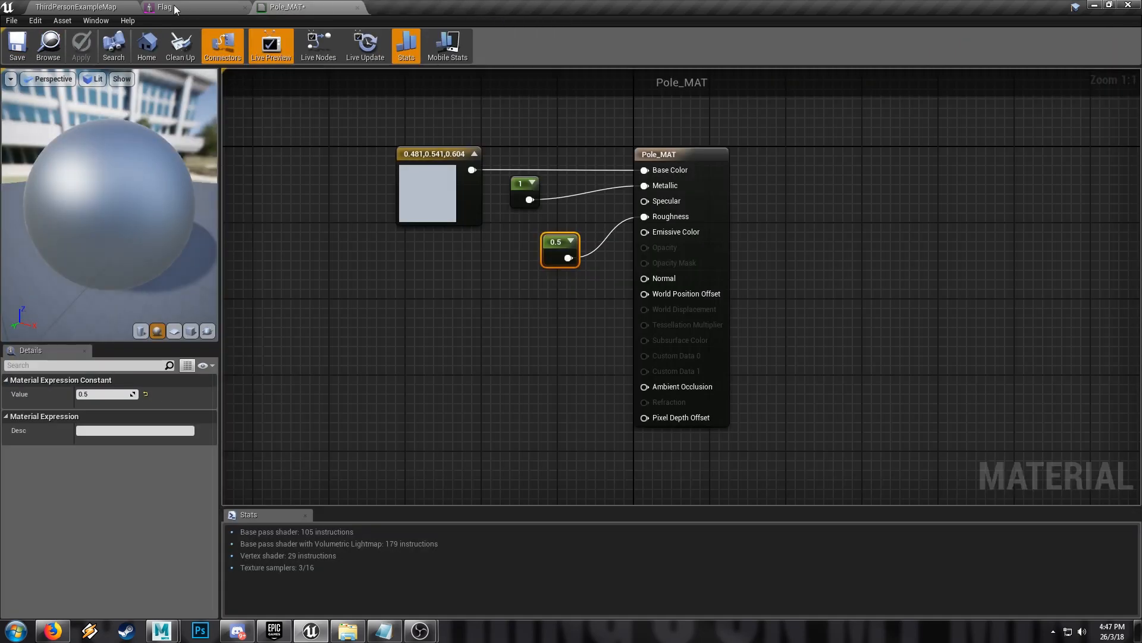
- Return to the Flag mesh editor showing the logo cloth on the metallic pole
click(162, 8)
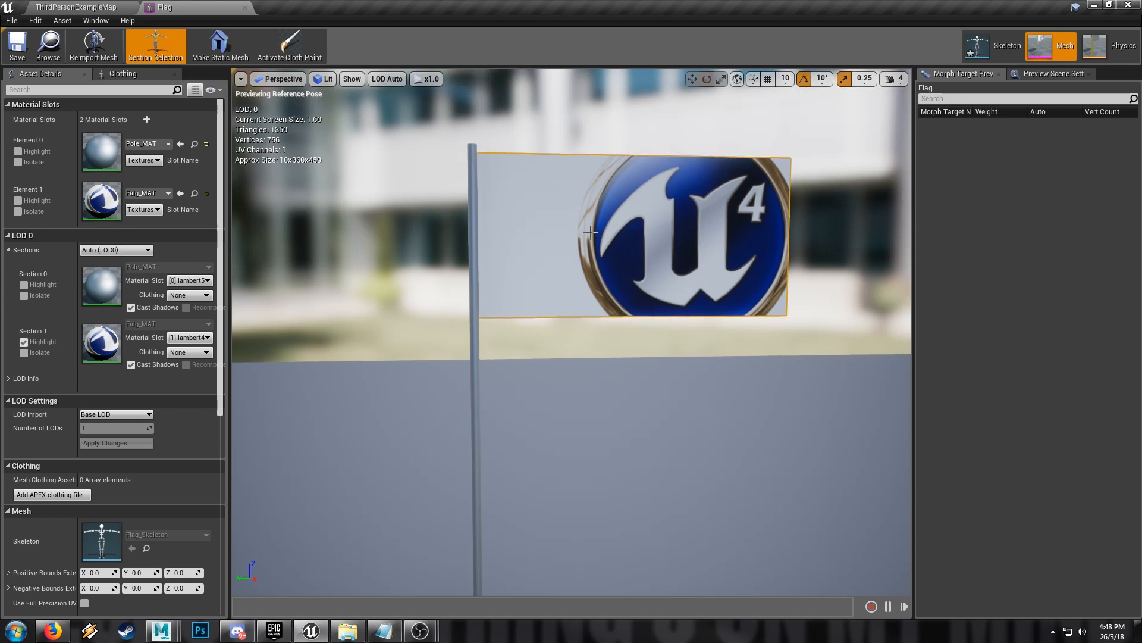
- Create clothing data from the flag section using the flag's physics asset for collision
right_click(591, 232)
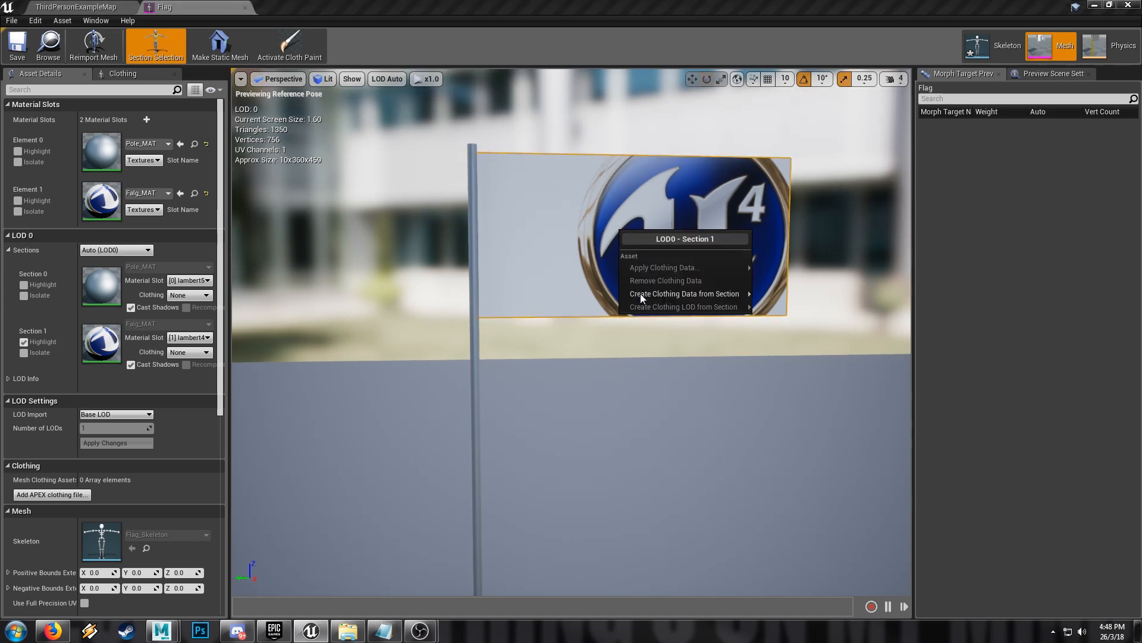
mouse_move(683, 292)
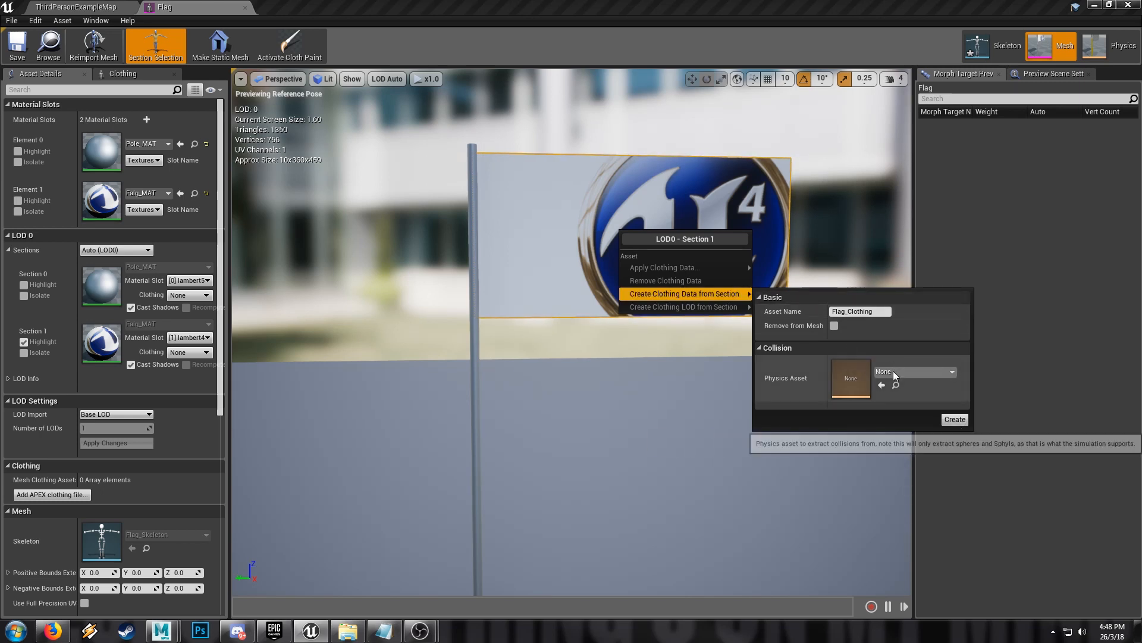
click(914, 372)
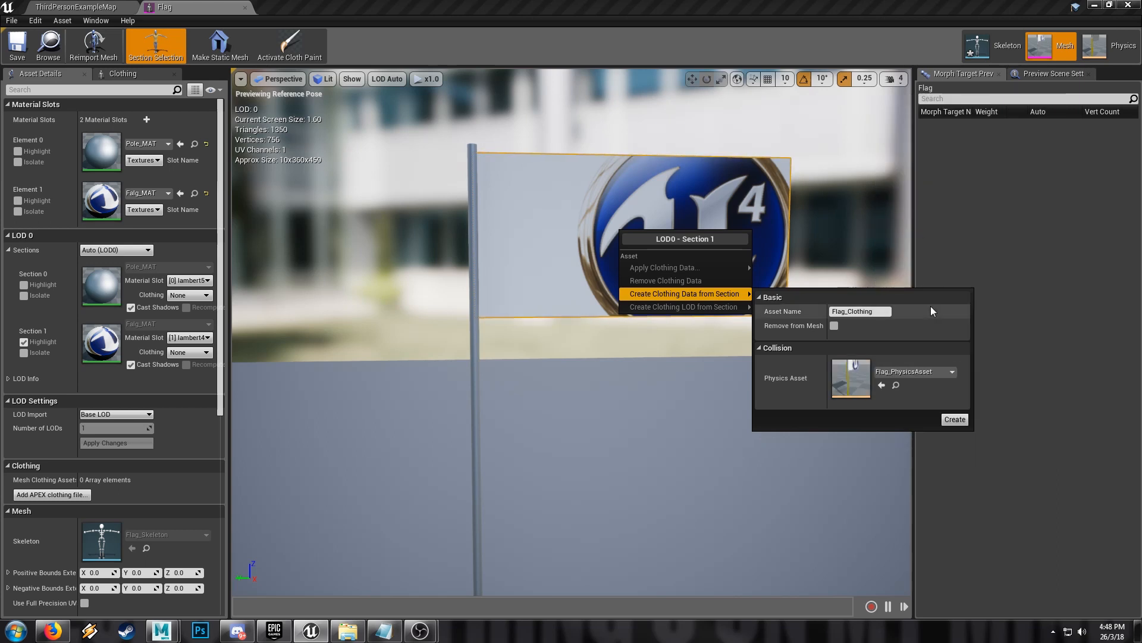
click(954, 419)
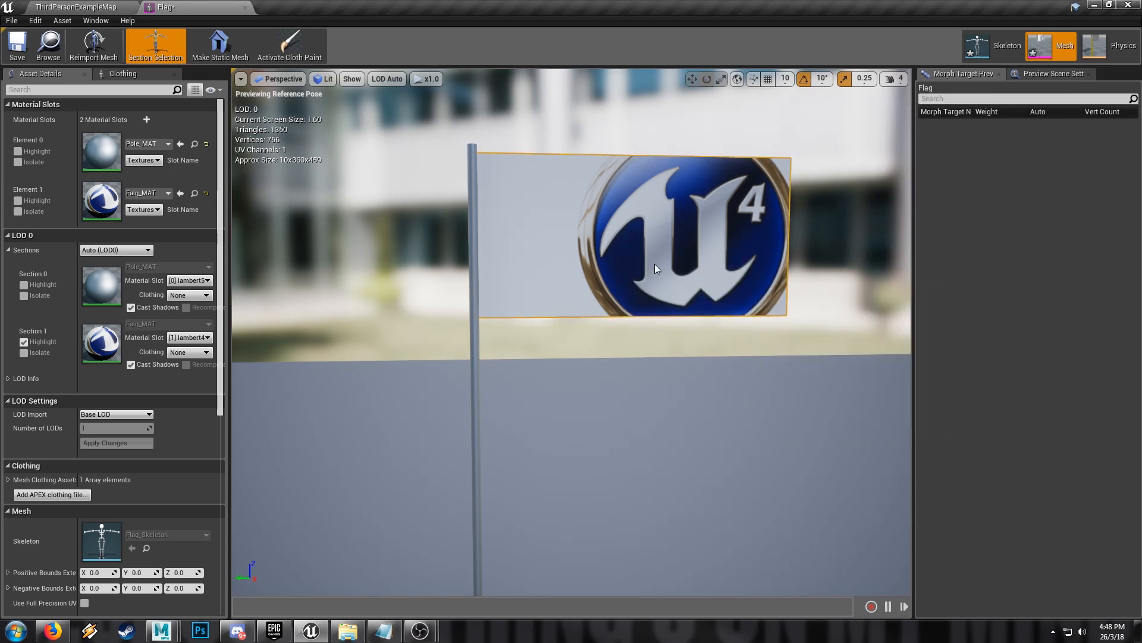
- Apply the Flag clothing data back onto the flag's cloth section
right_click(656, 268)
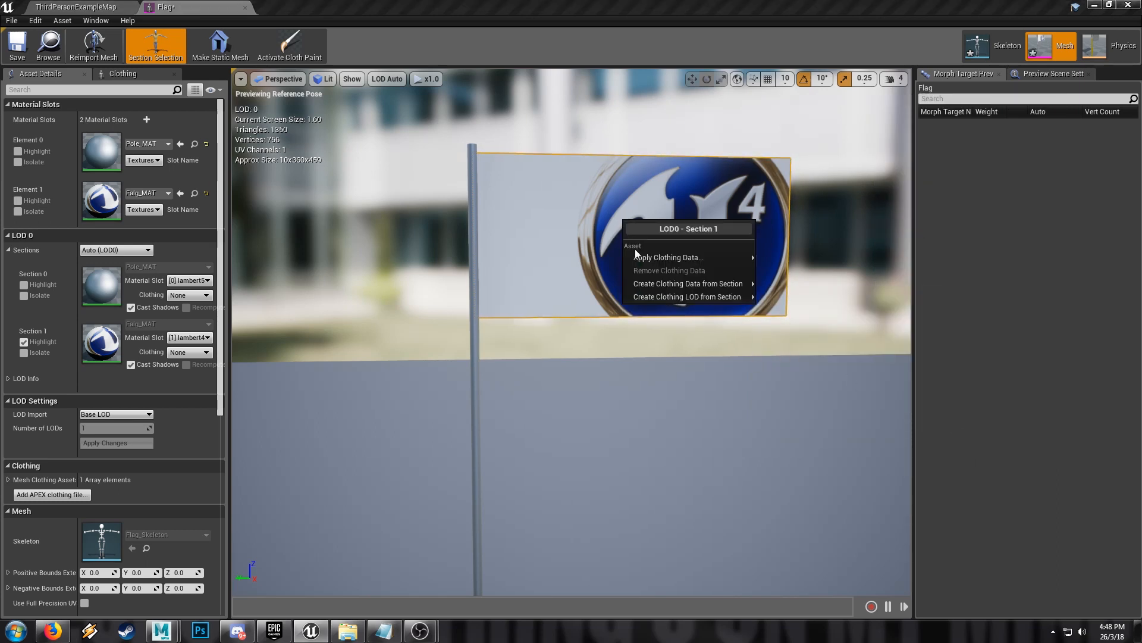
mouse_move(666, 257)
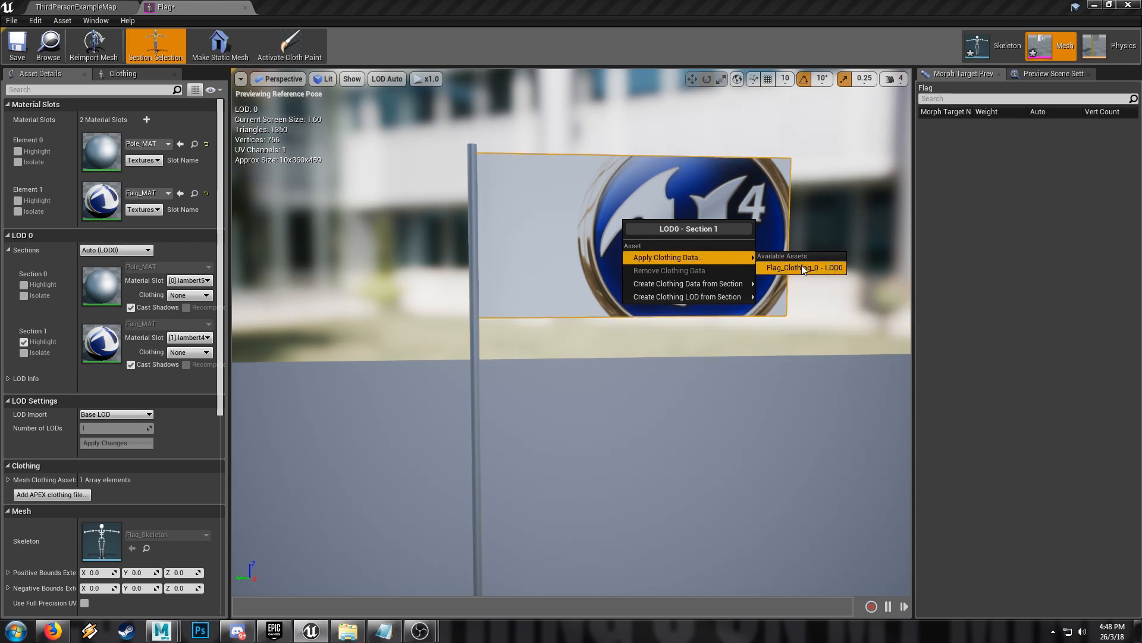
click(799, 268)
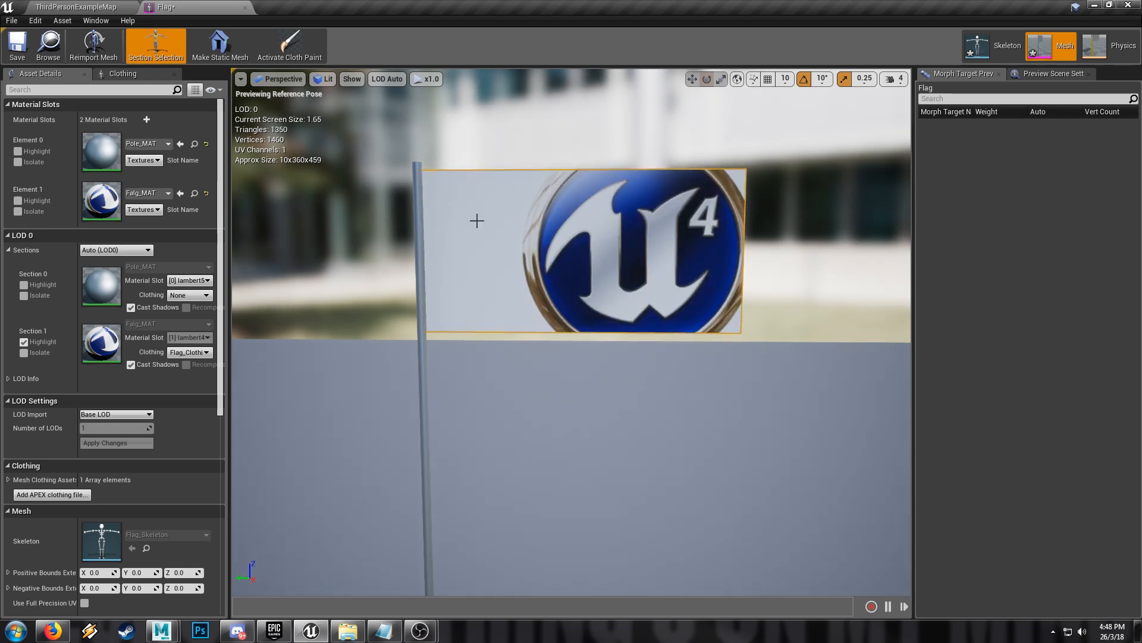
mouse_move(291, 45)
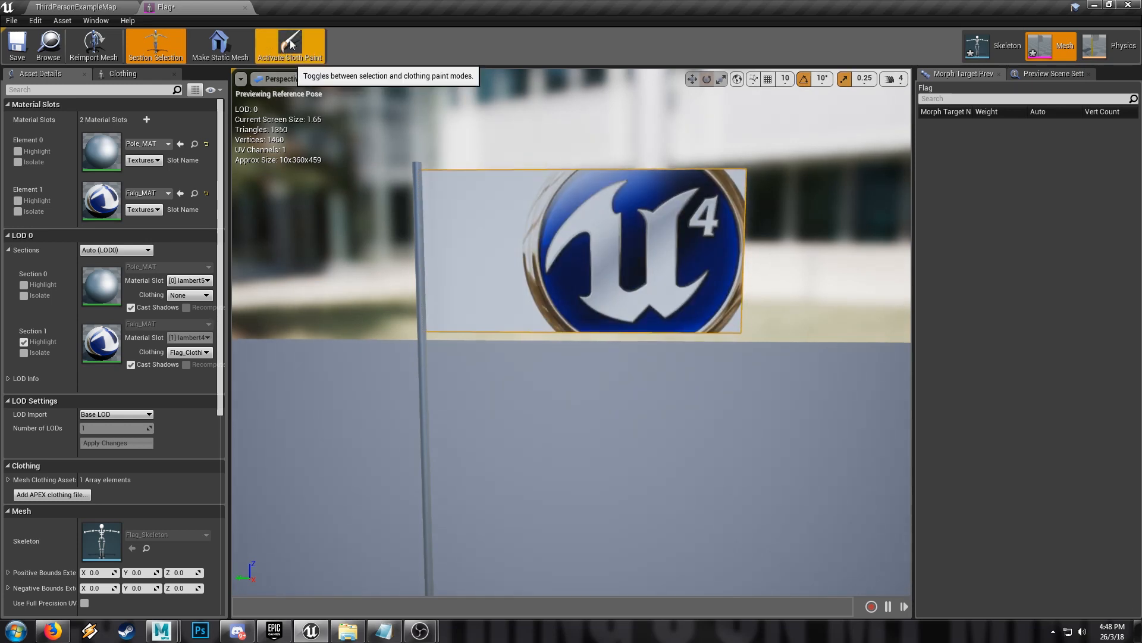
- Paint the flag cloth with Paint Value 1000 everywhere except the pole edge
click(293, 45)
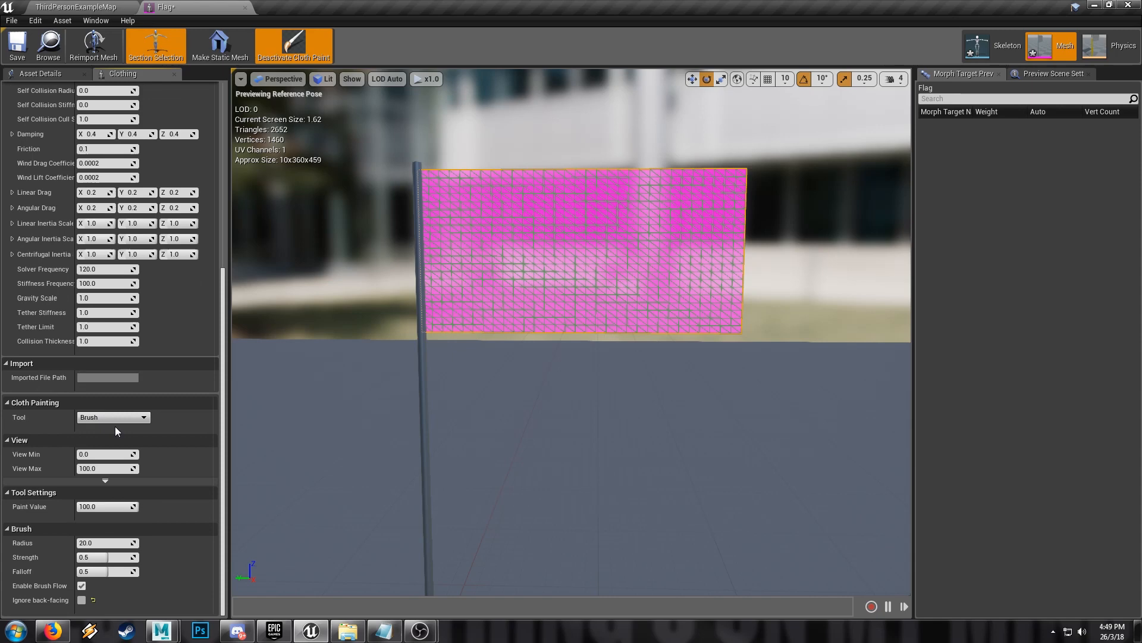
mouse_move(93, 521)
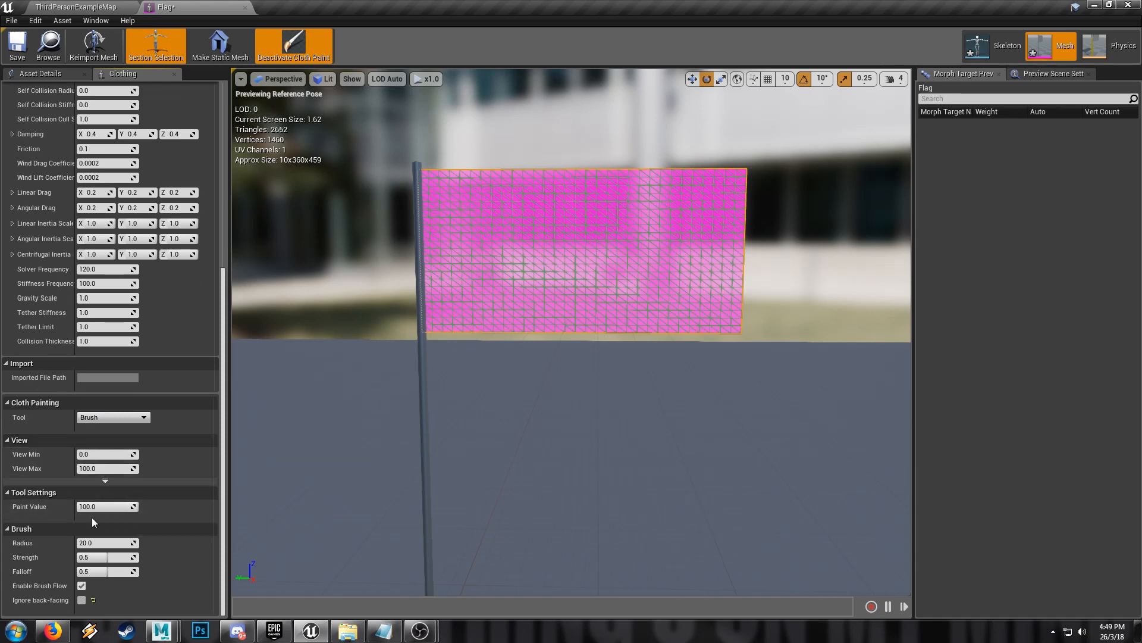
click(82, 585)
text(1000)
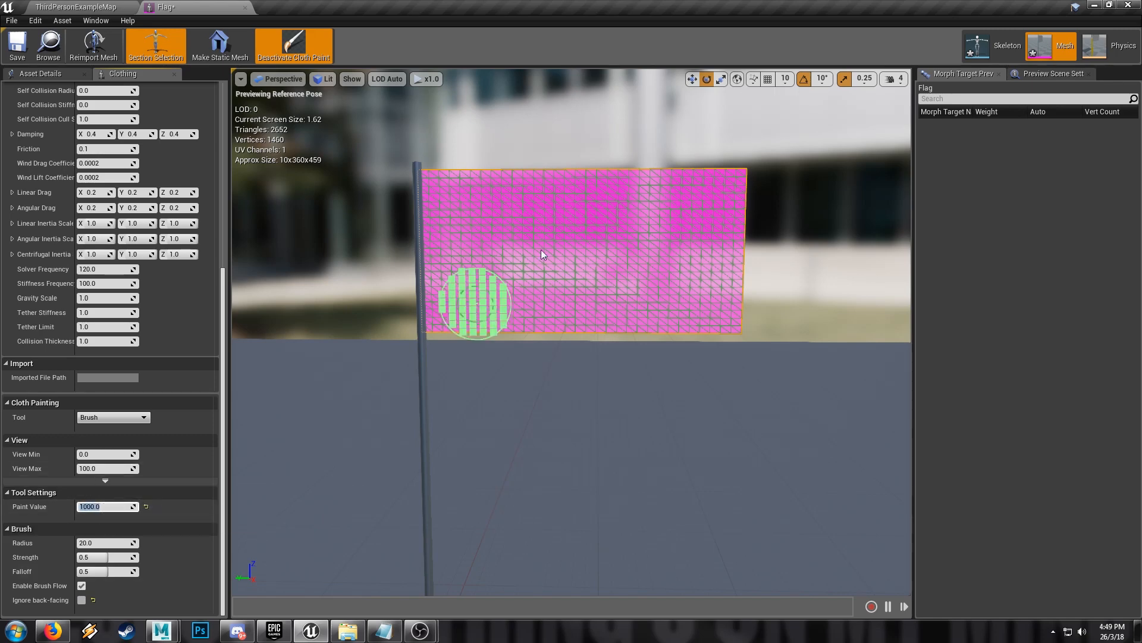
drag(470, 302, 576, 179)
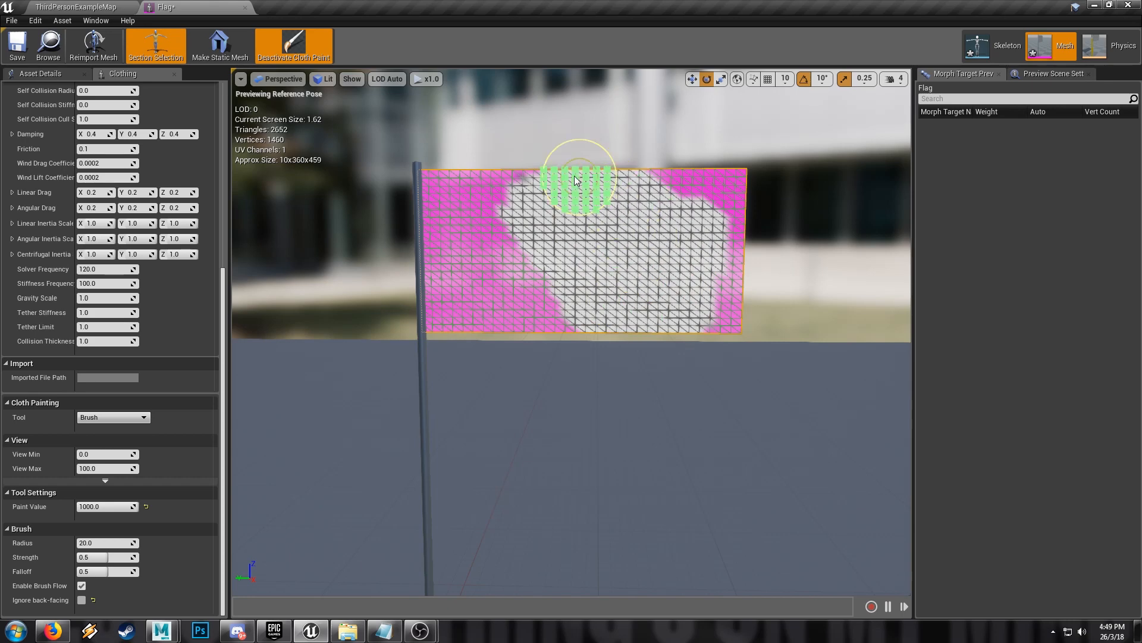
drag(576, 181, 510, 204)
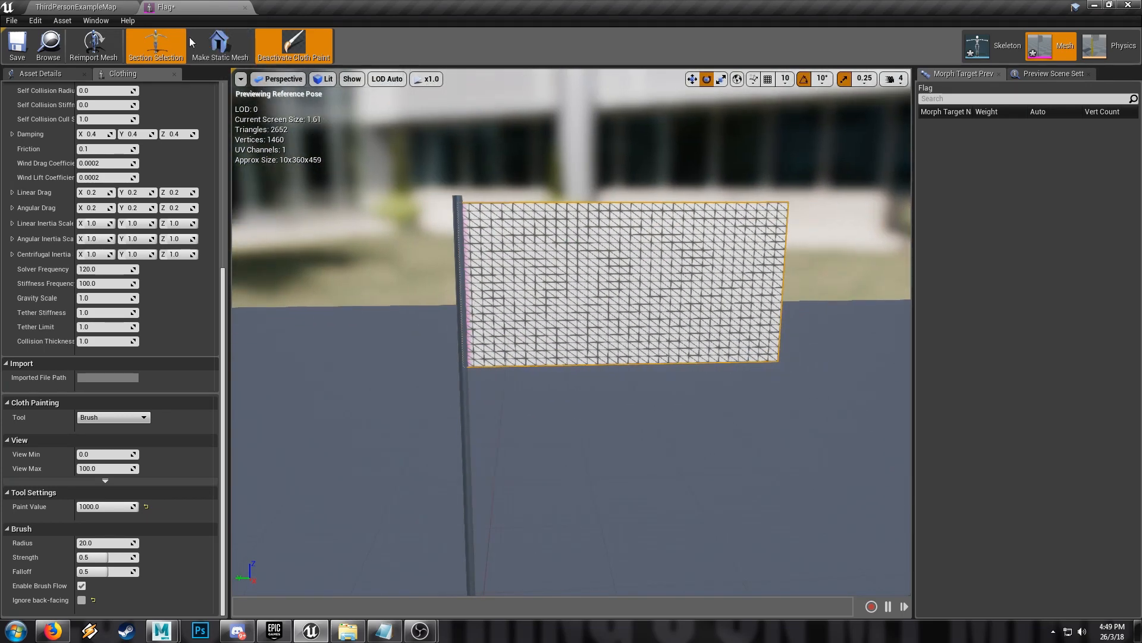
- Leave cloth painting to preview the draping flag and switch to the level map
click(293, 45)
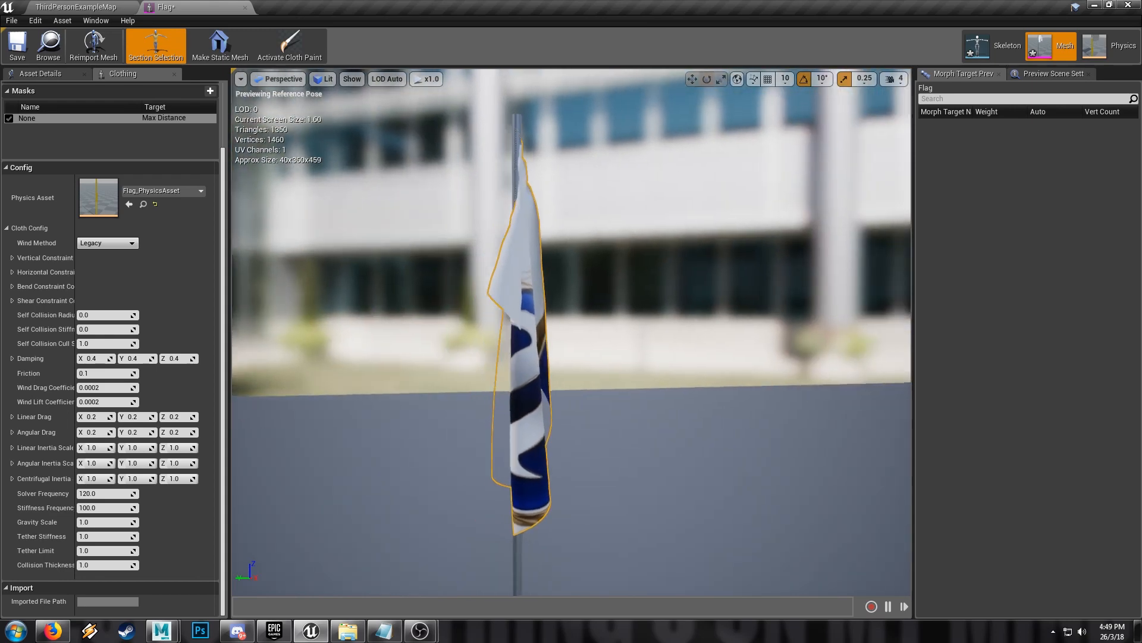
click(76, 7)
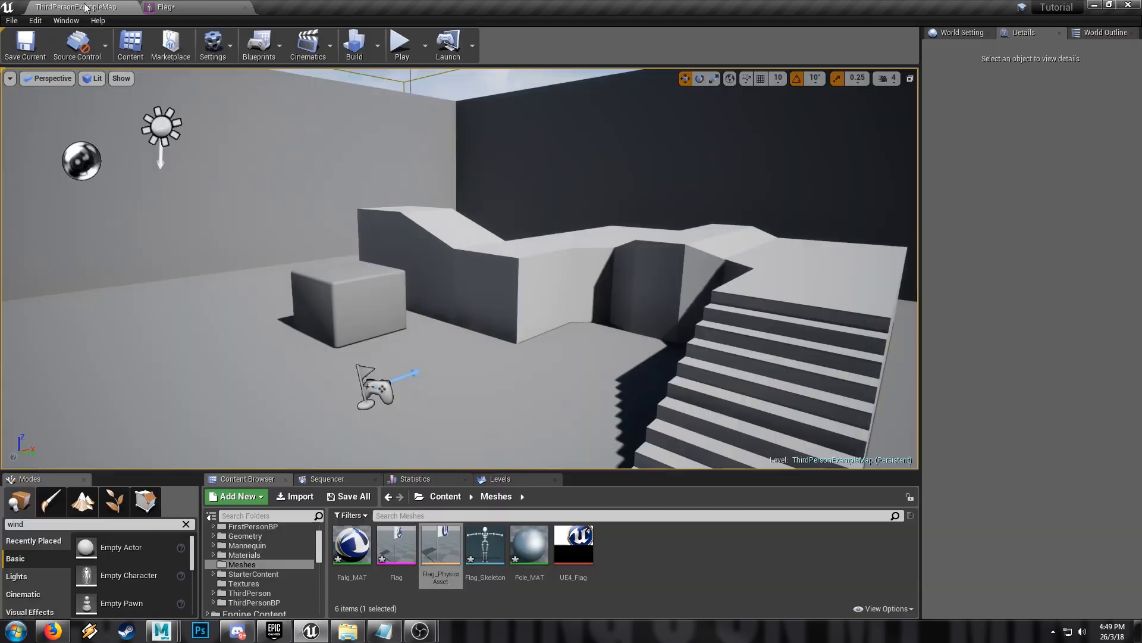
mouse_move(352, 545)
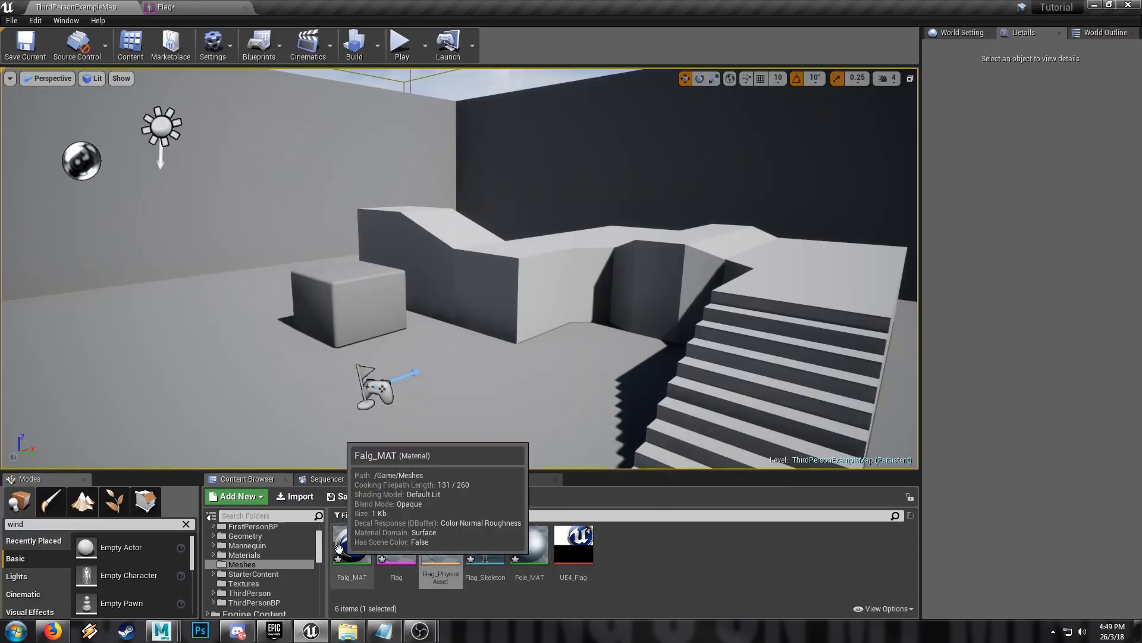
- Make Falg_MAT two-sided, save it and close the material editor
double_click(352, 543)
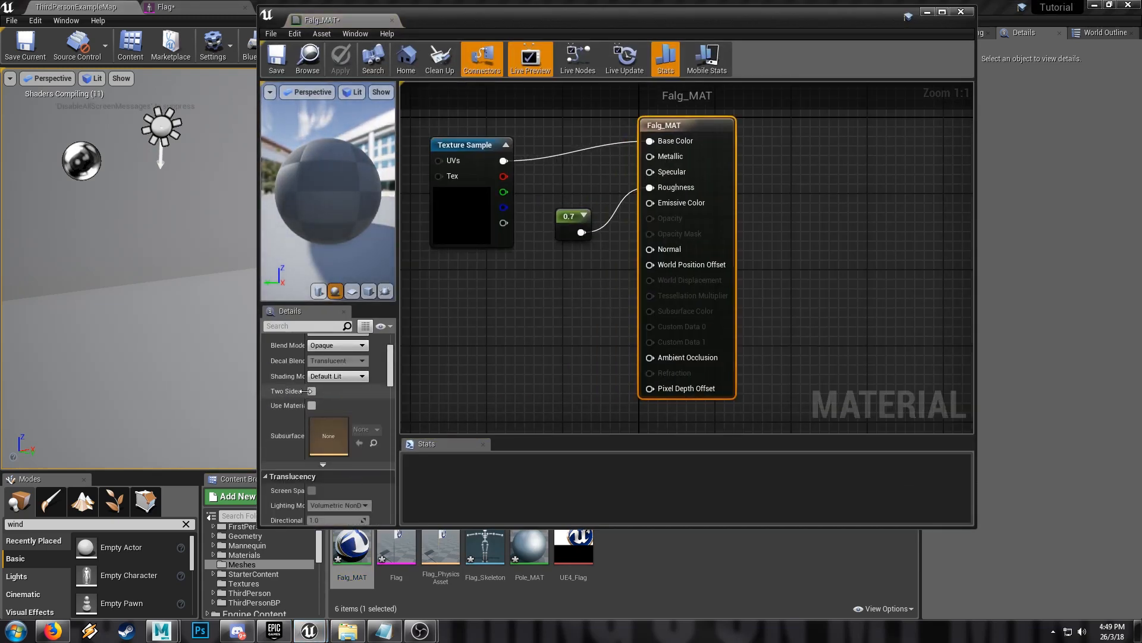
click(339, 59)
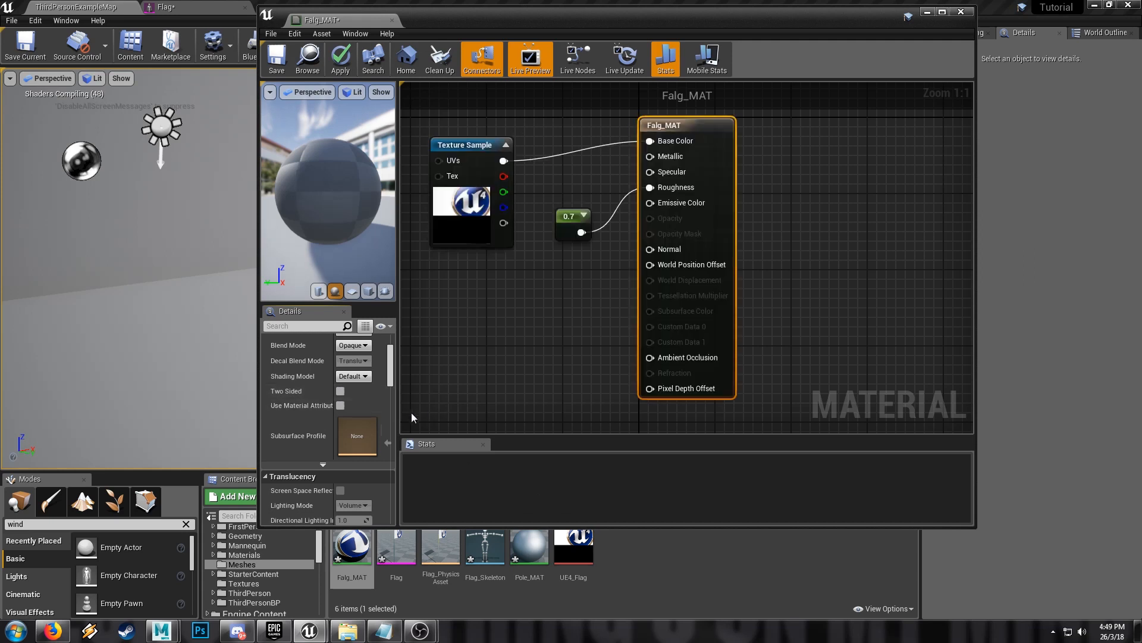
click(339, 392)
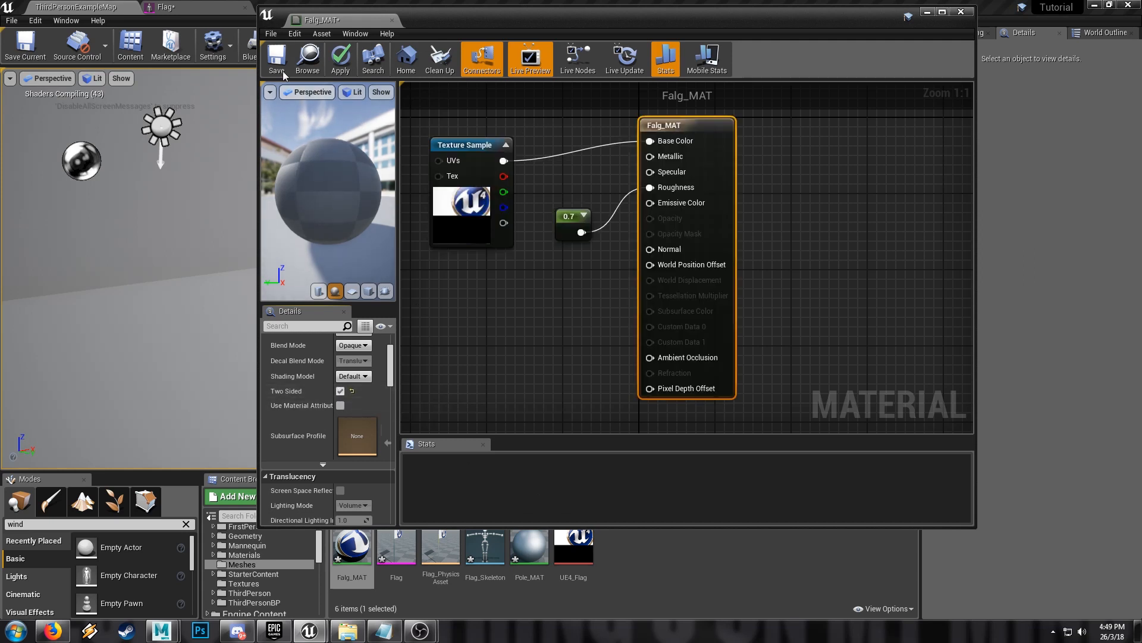
mouse_move(276, 58)
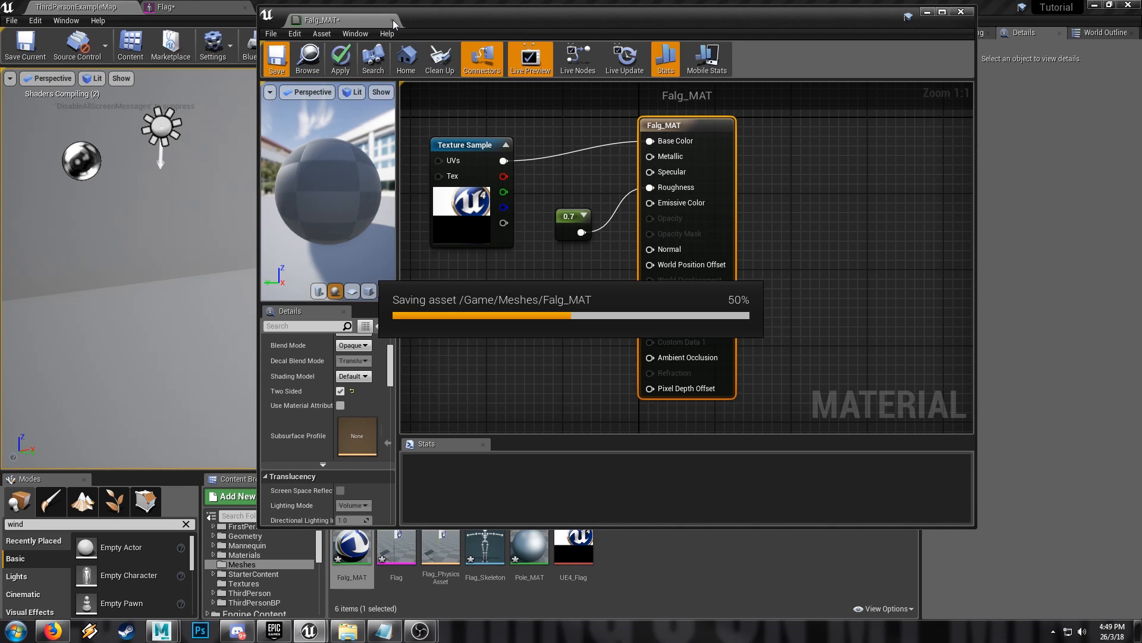
click(276, 58)
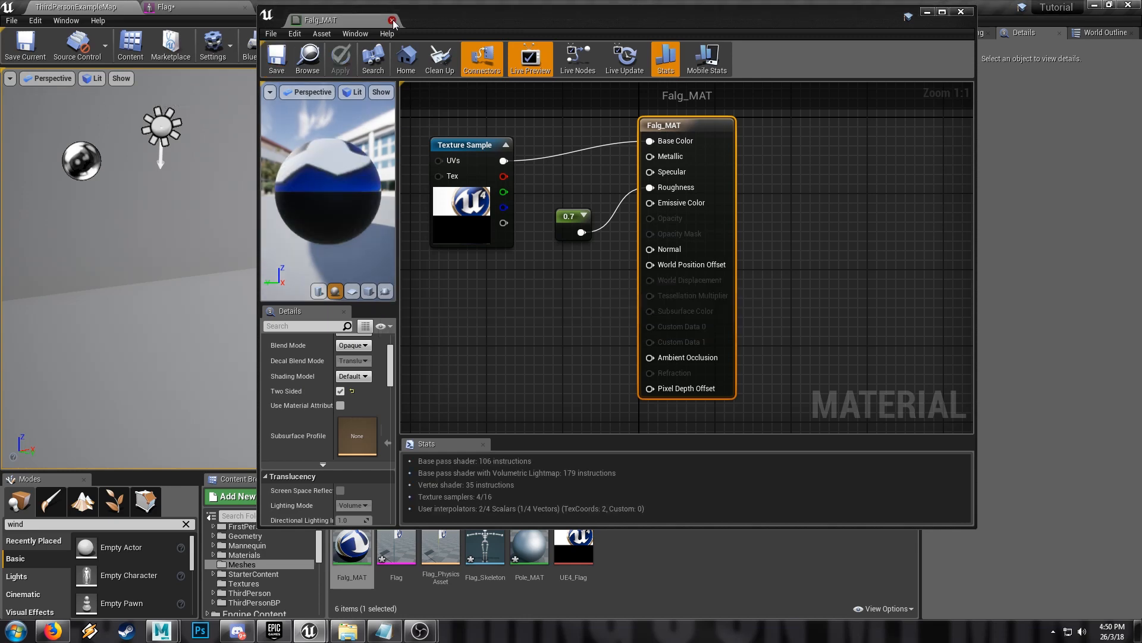
click(371, 20)
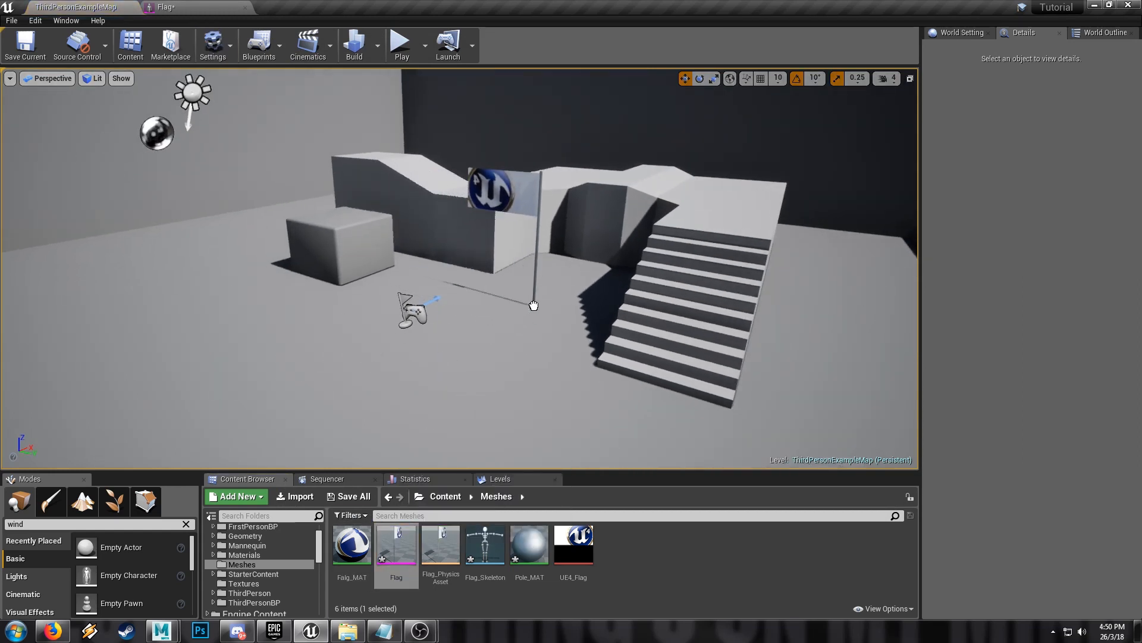
- Play the level to test the flag cloth, then stop the session
click(400, 45)
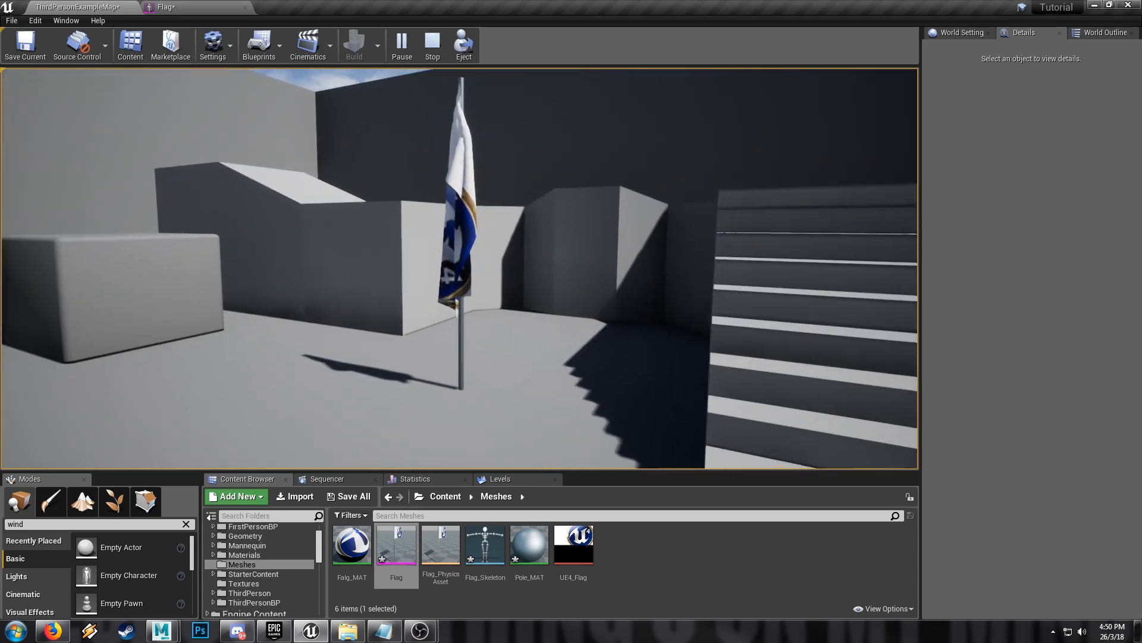
click(431, 45)
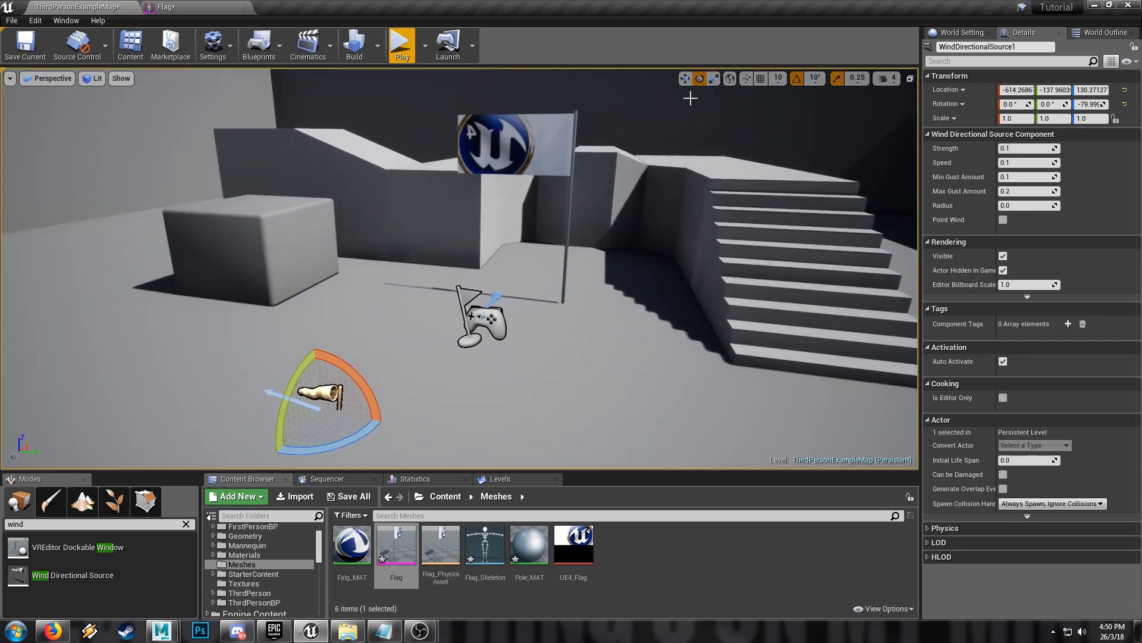
- Give the Wind Directional Source strength and speed 1.0, aim it at the flag, and play-test the waving
click(401, 44)
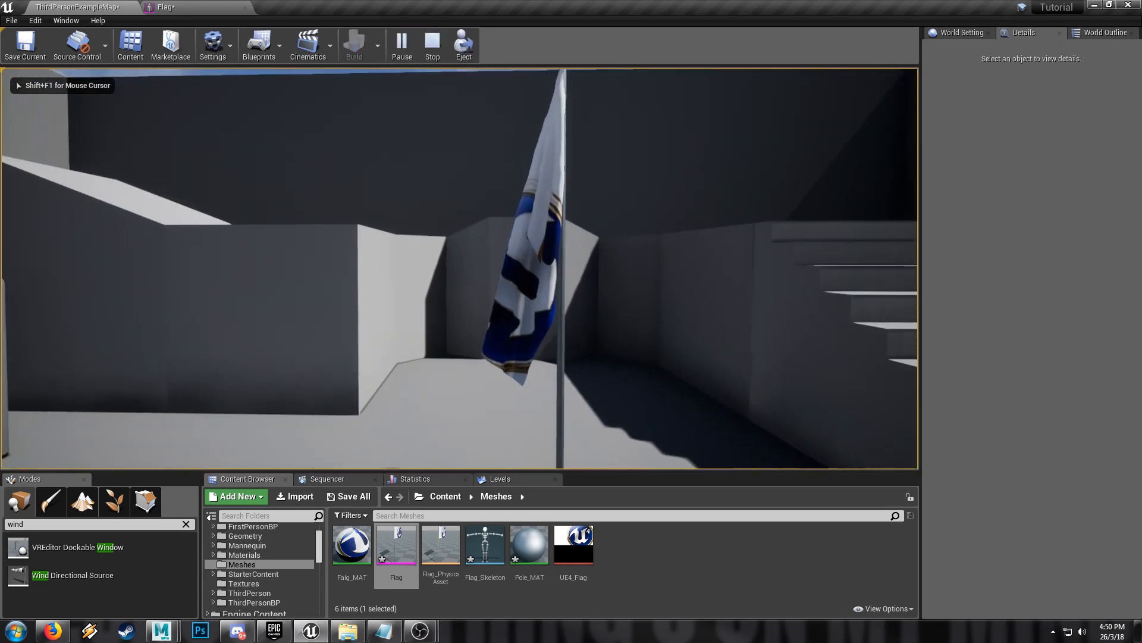
click(431, 45)
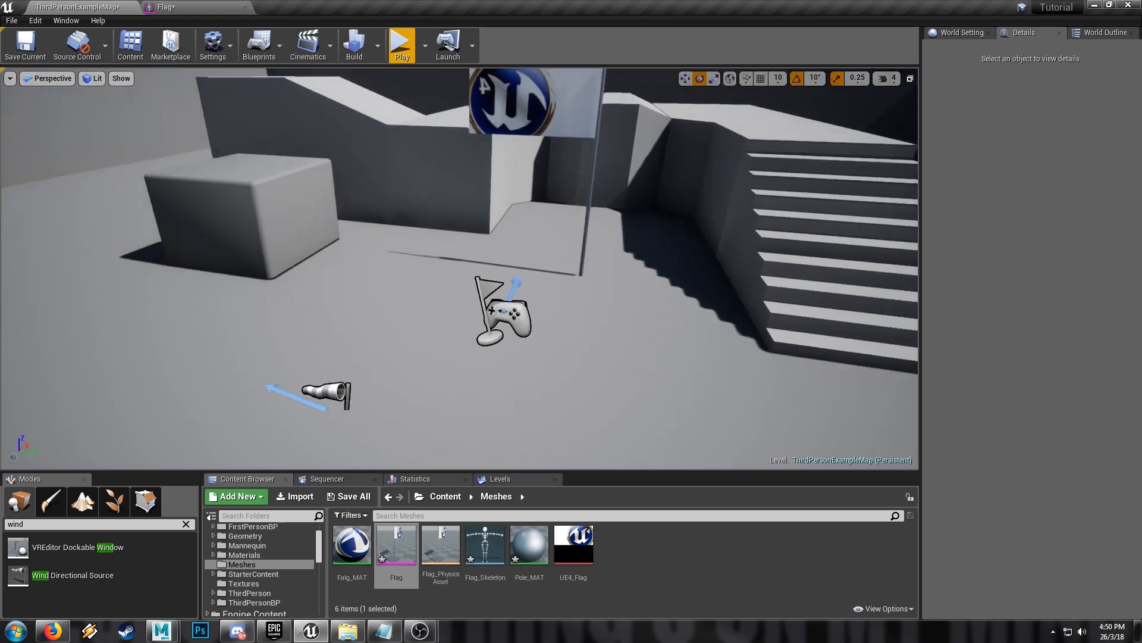
click(328, 394)
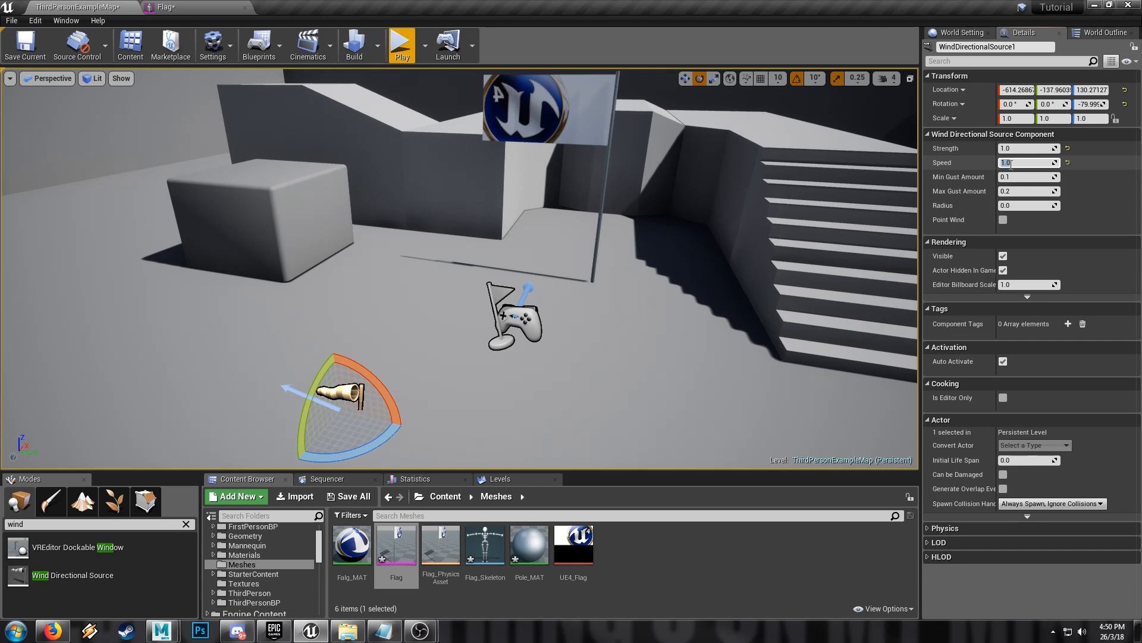
click(401, 44)
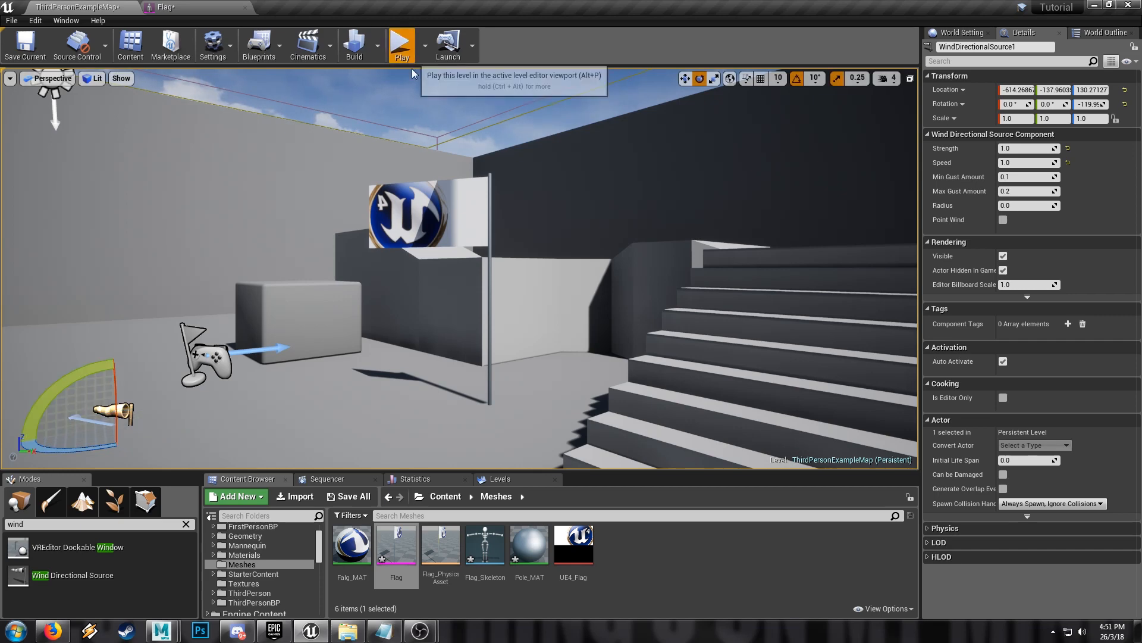
click(401, 45)
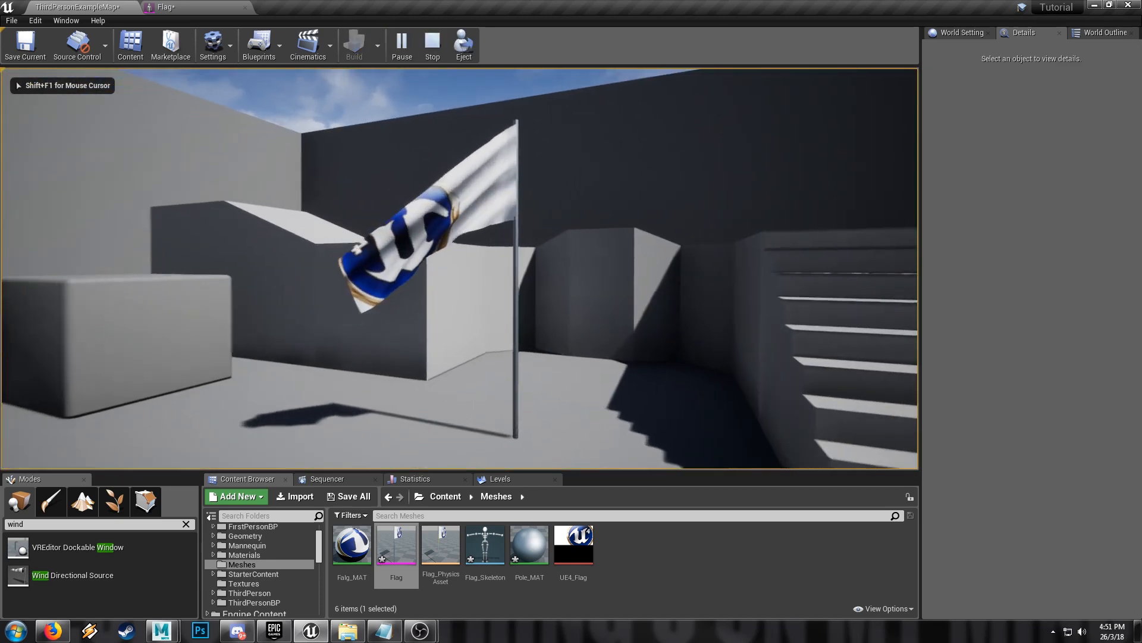